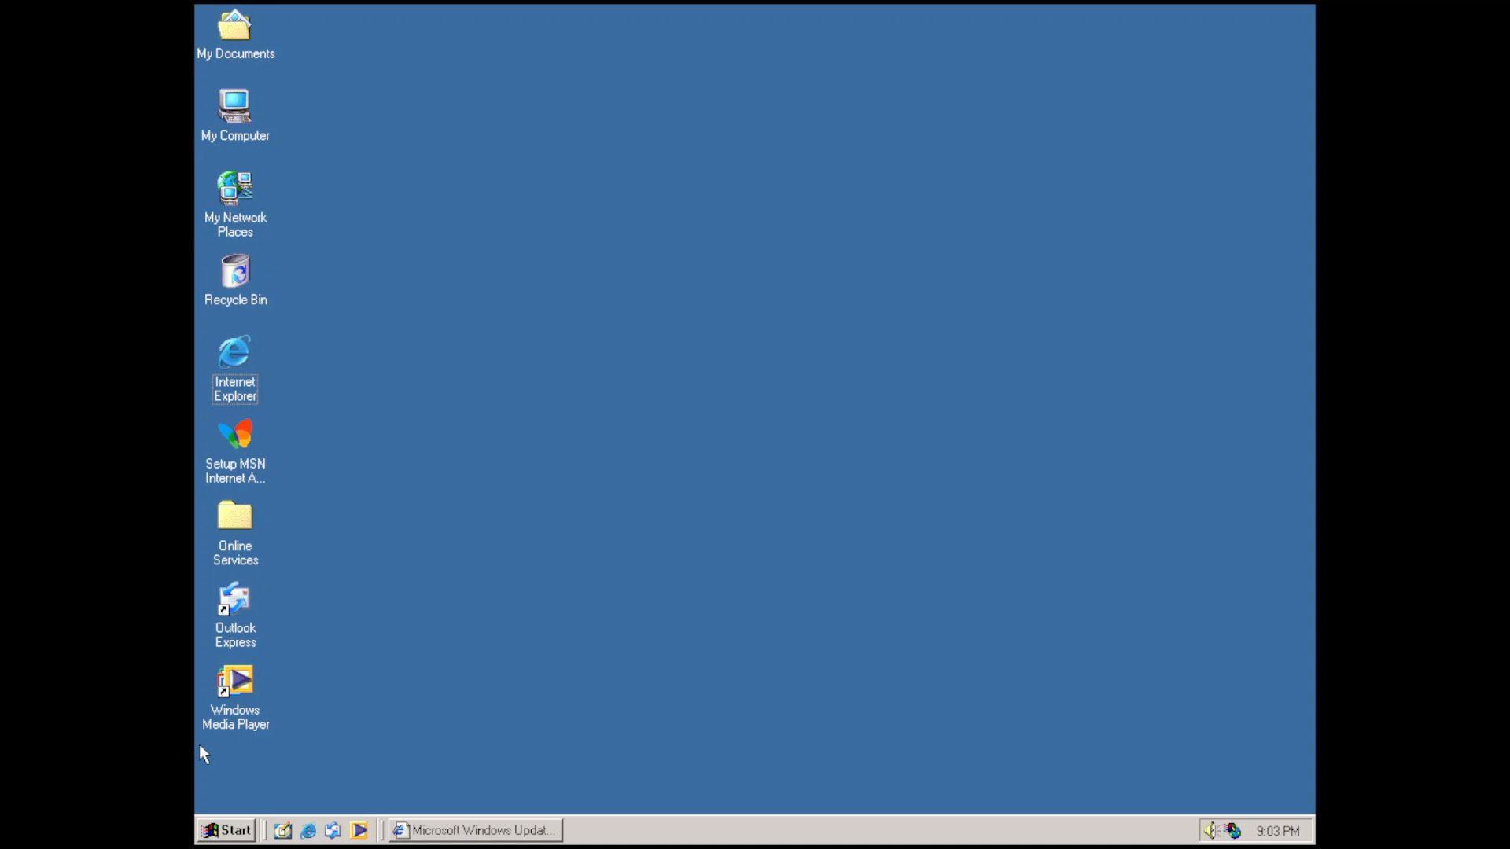
Scan the computer, finding 22 critical and 26 Windows Millennium Edition updates.
click(471, 830)
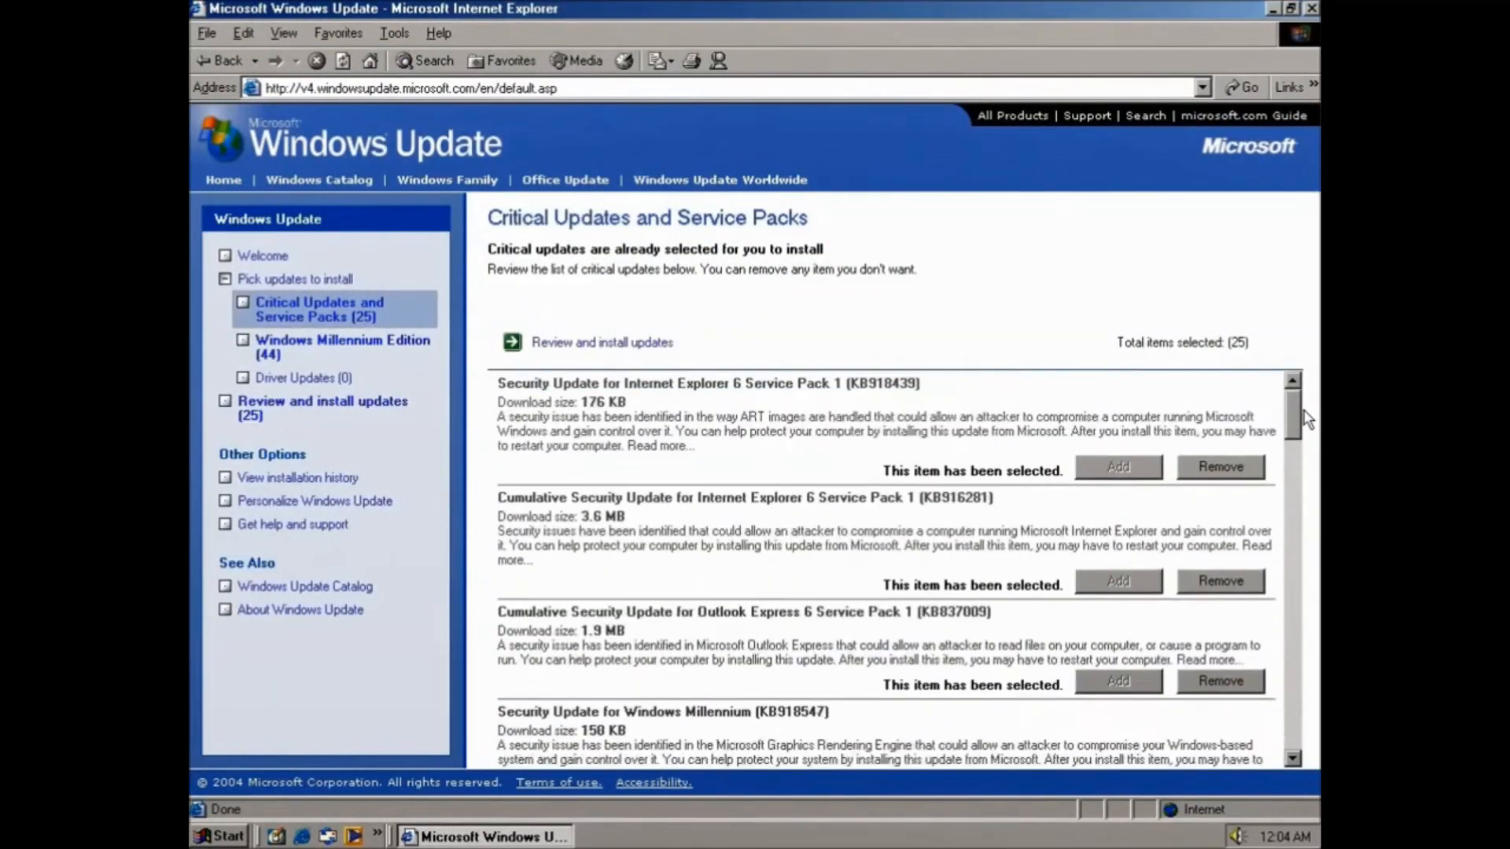
scroll(down, 3)
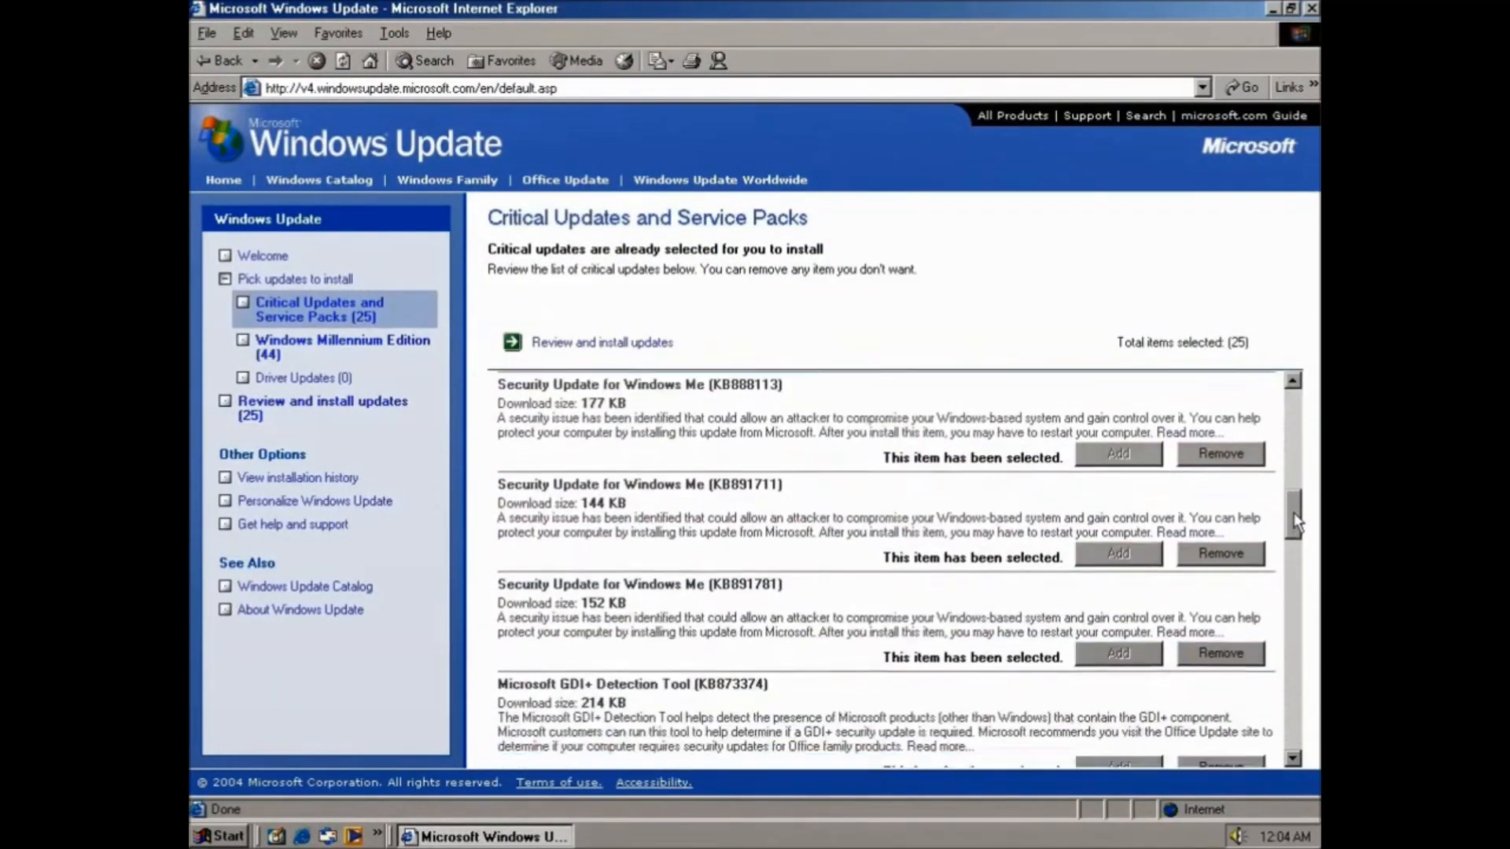
scroll(down, 3)
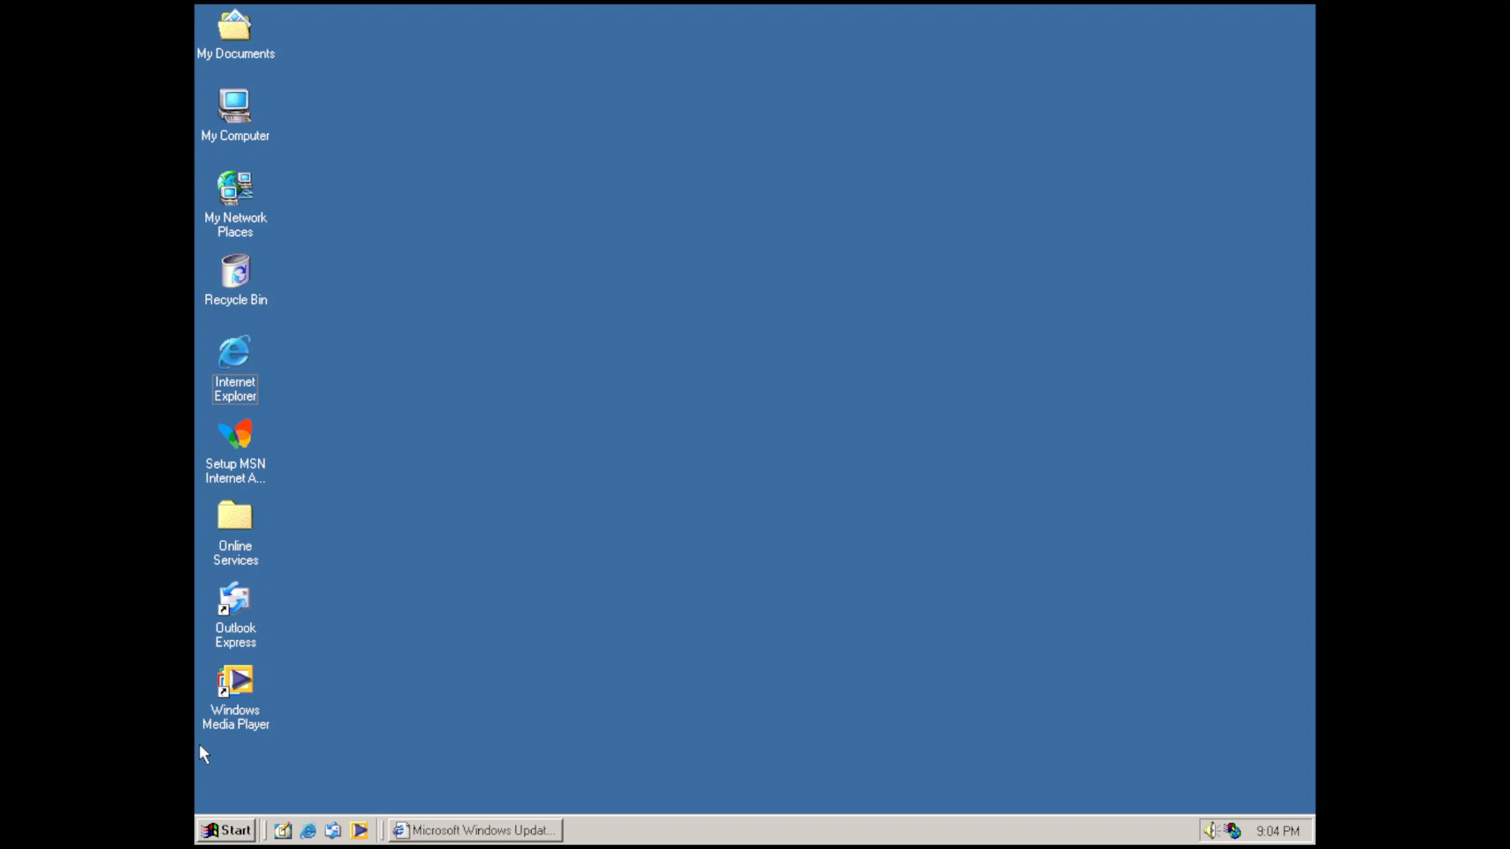
mouse_move(199, 772)
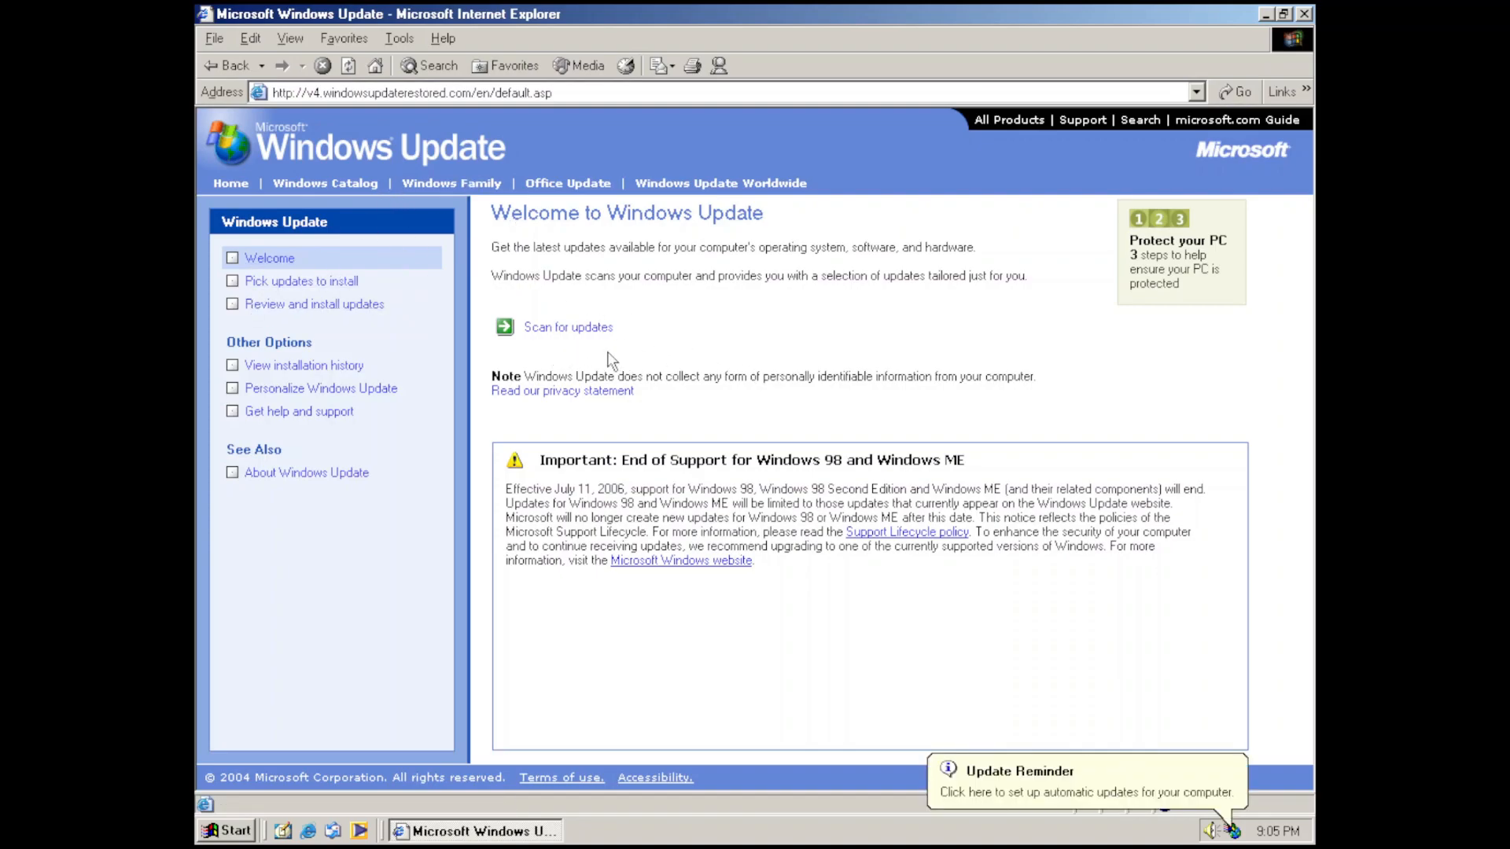
click(566, 326)
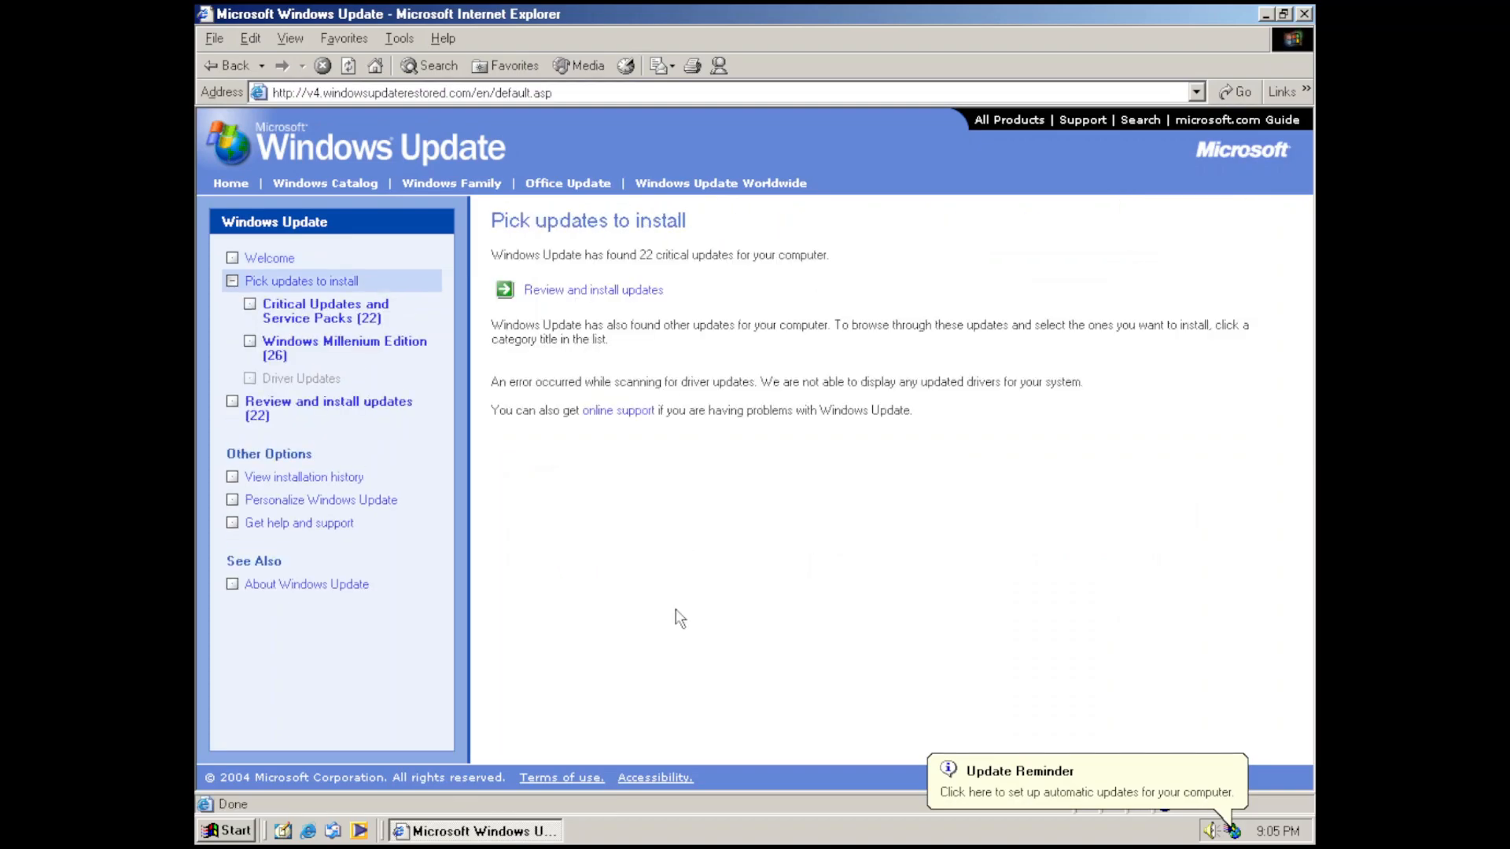
mouse_move(660, 600)
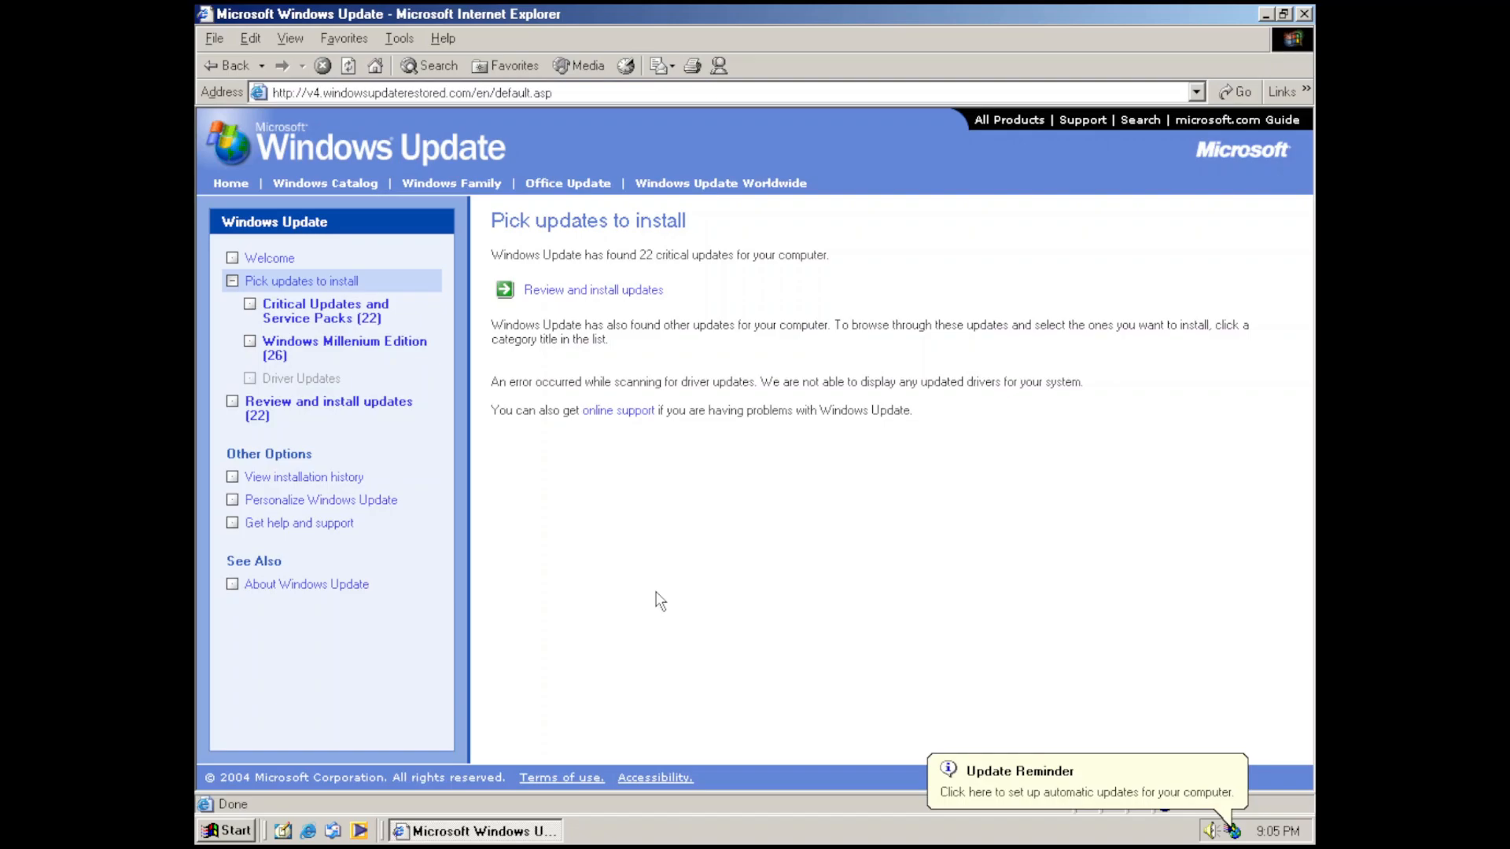
mouse_move(662, 599)
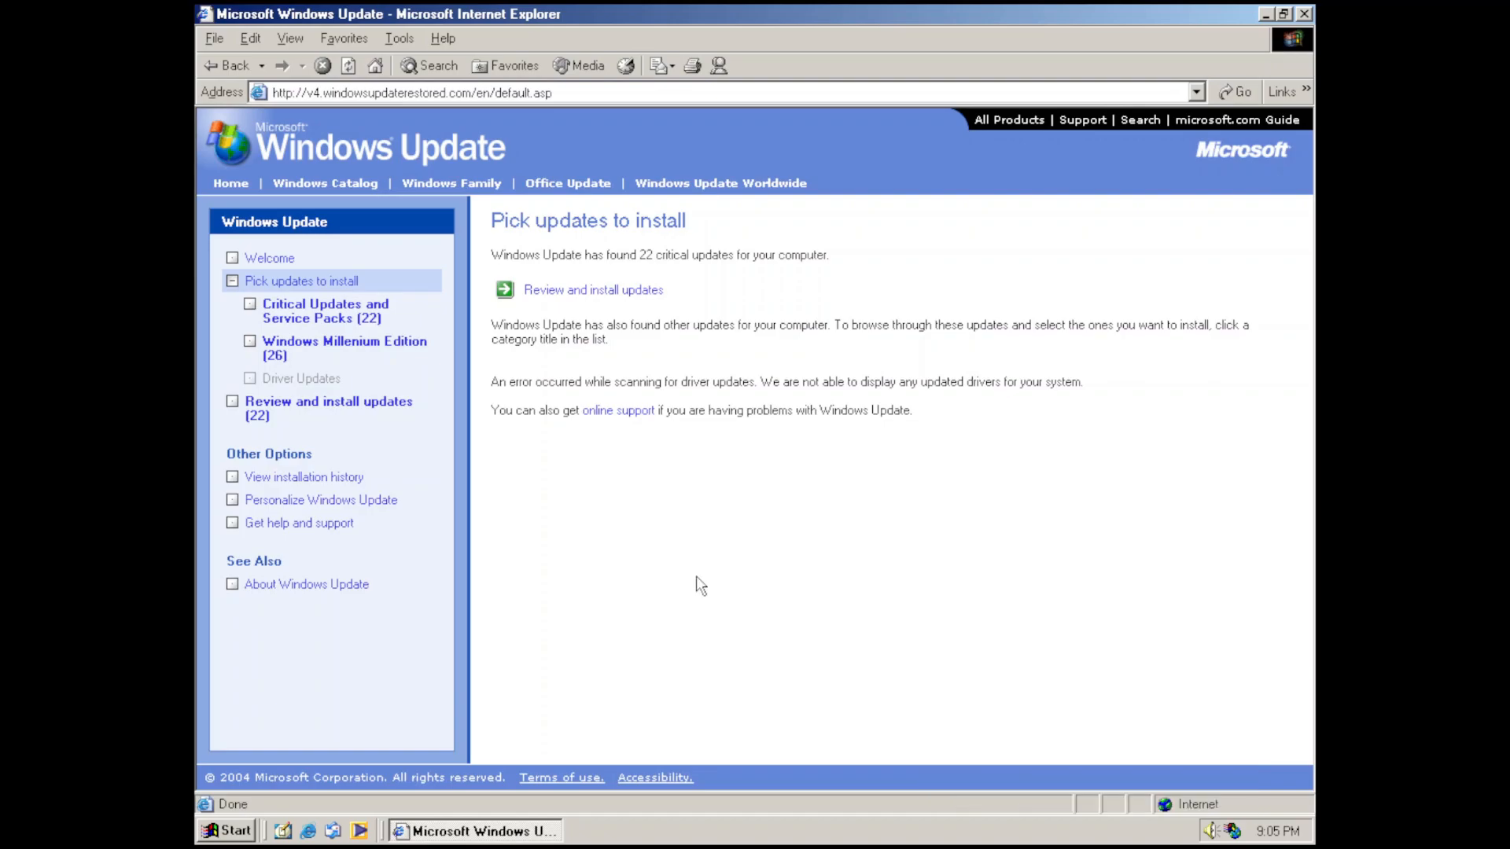
mouse_move(593, 290)
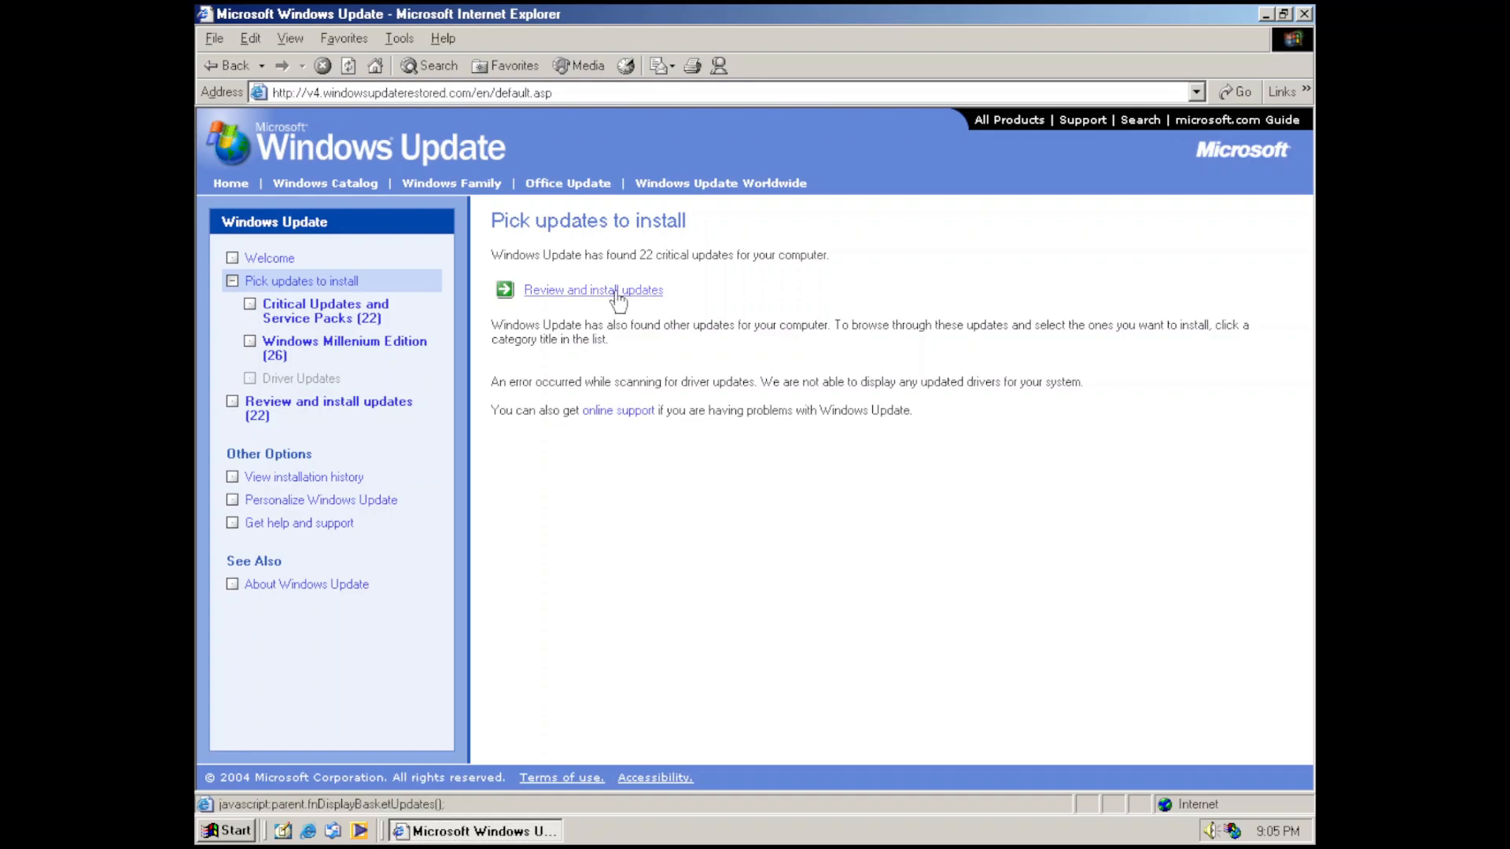
Scroll through the Total Selected Updates list of 22 updates totalling 18.6 MB.
click(593, 290)
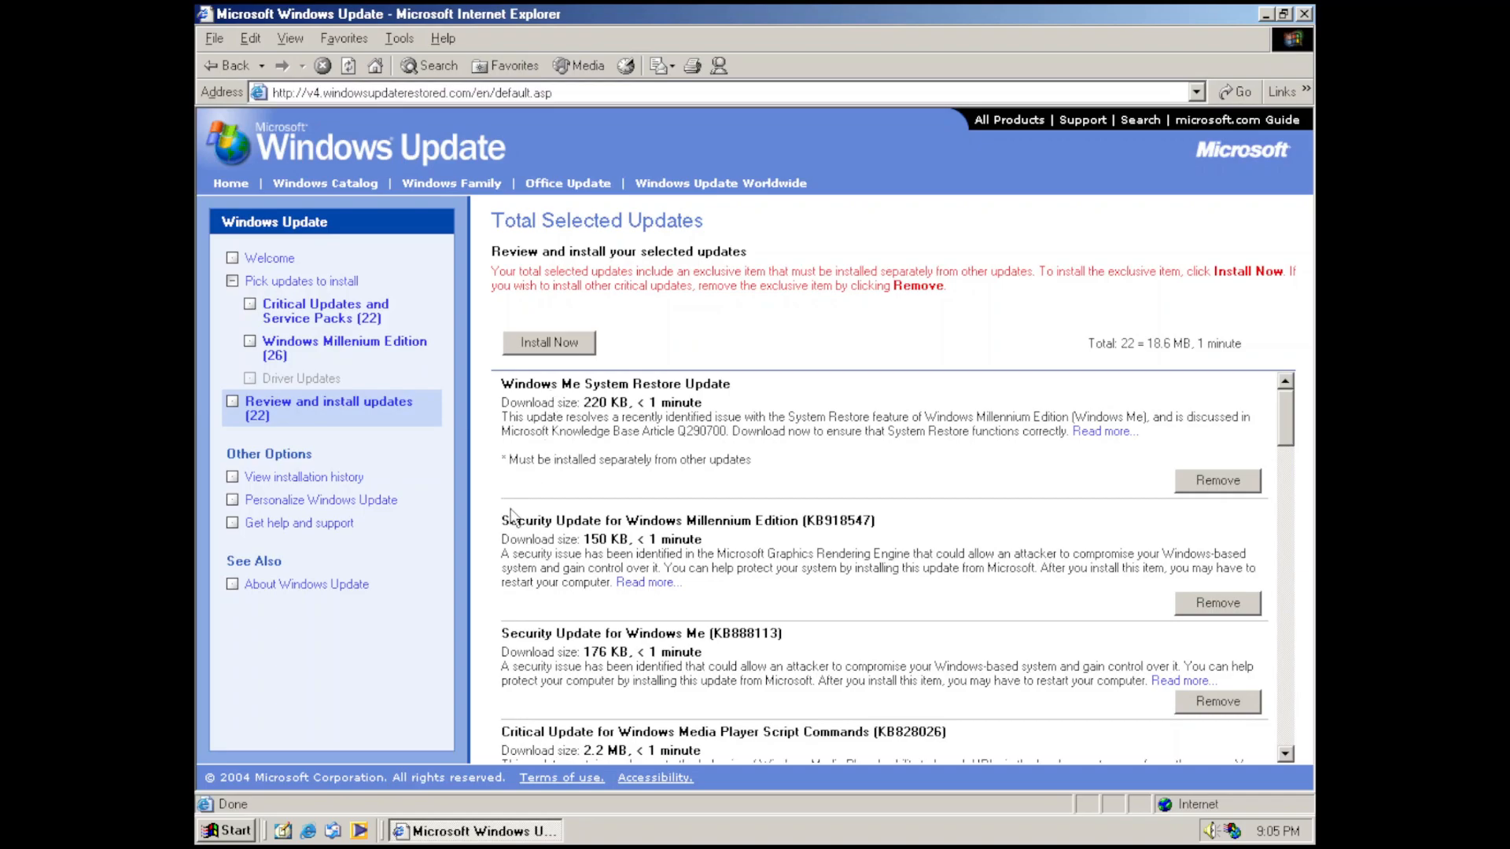
mouse_move(542, 515)
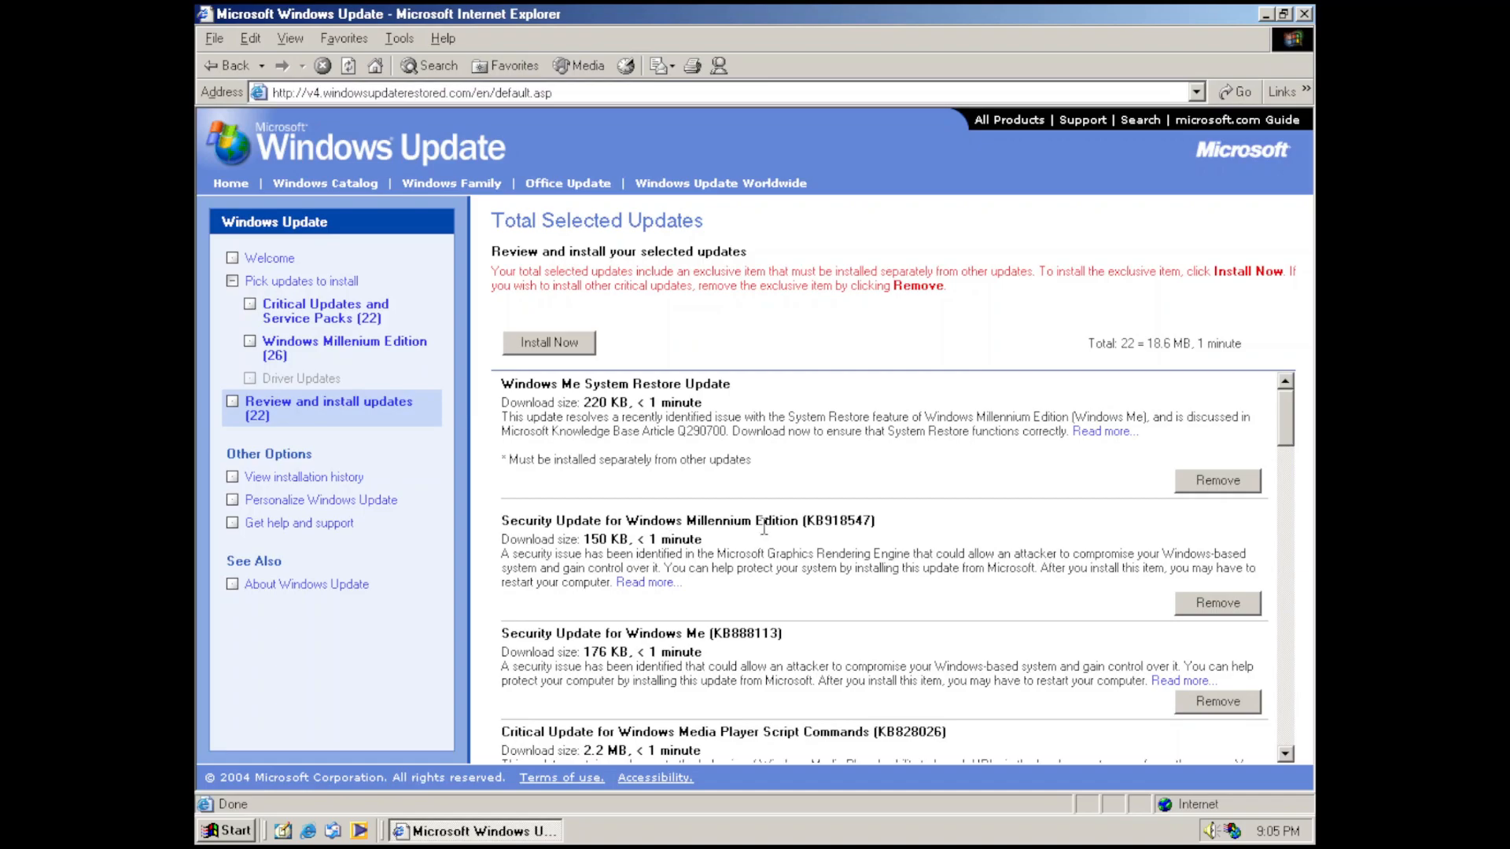
scroll(down, 3)
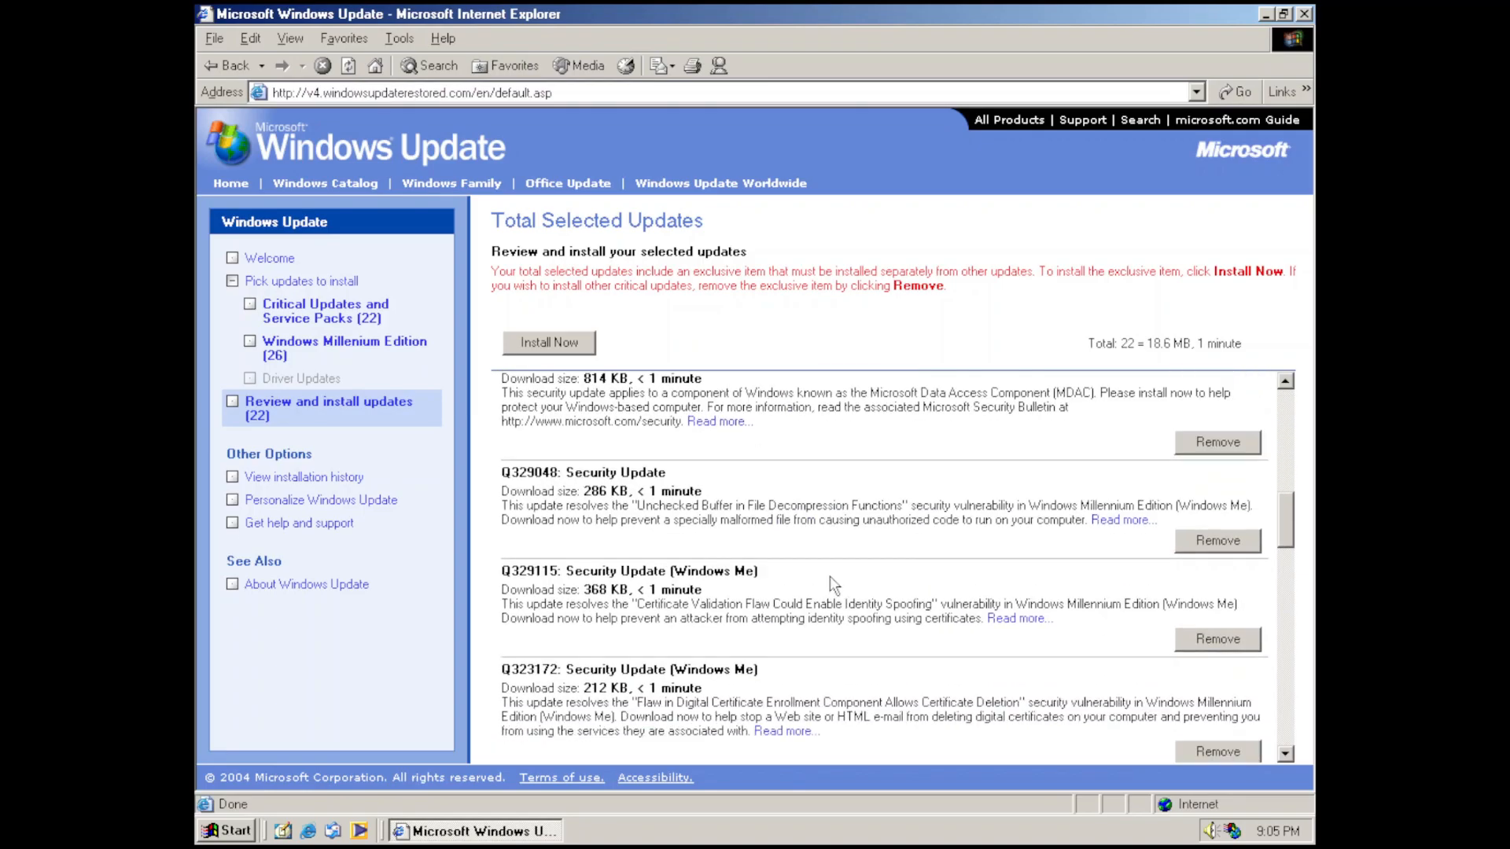
scroll(down, 3)
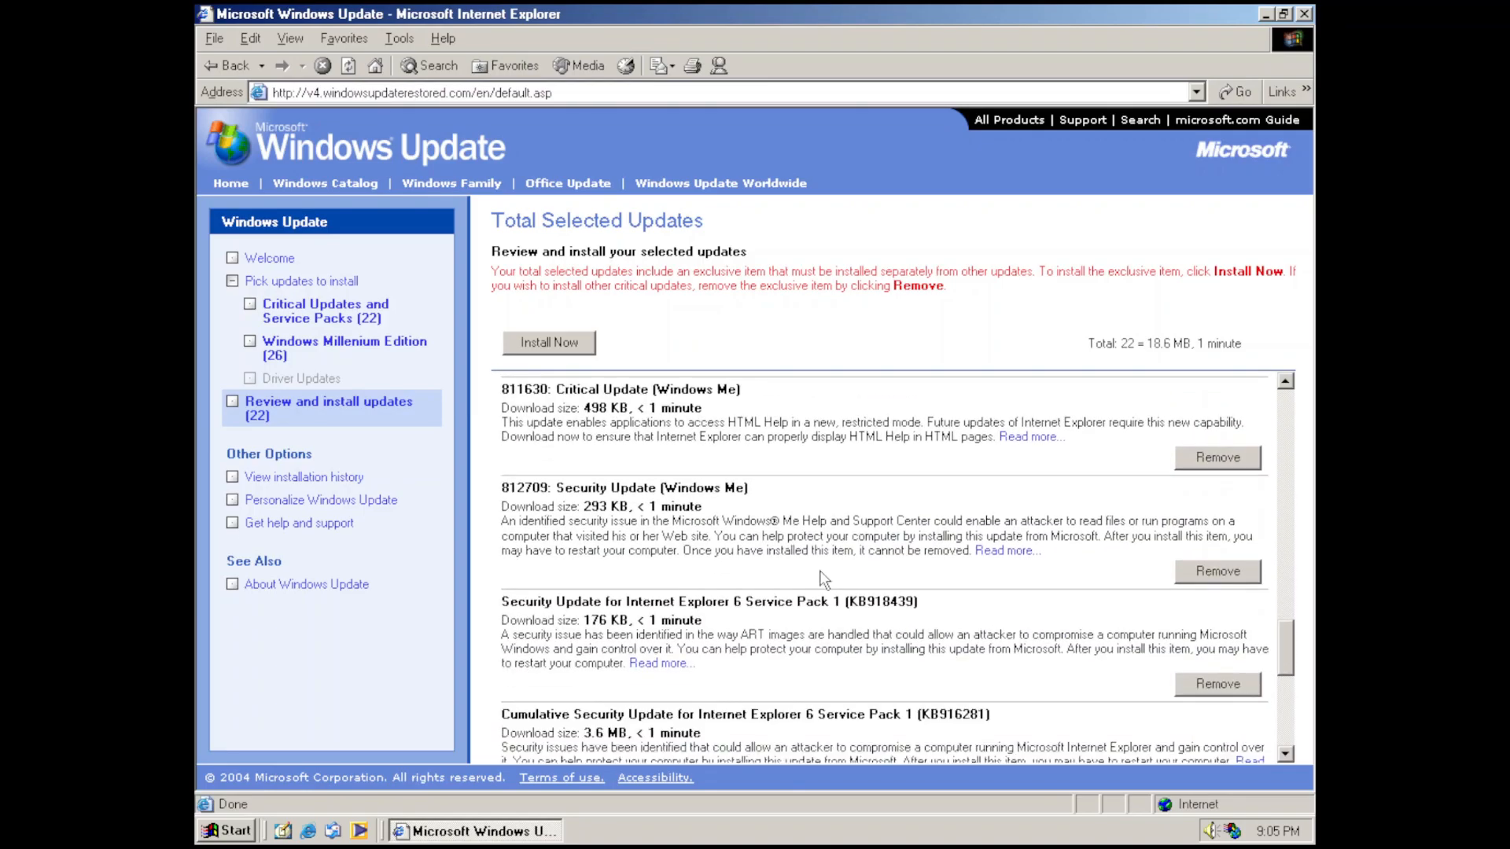
scroll(down, 3)
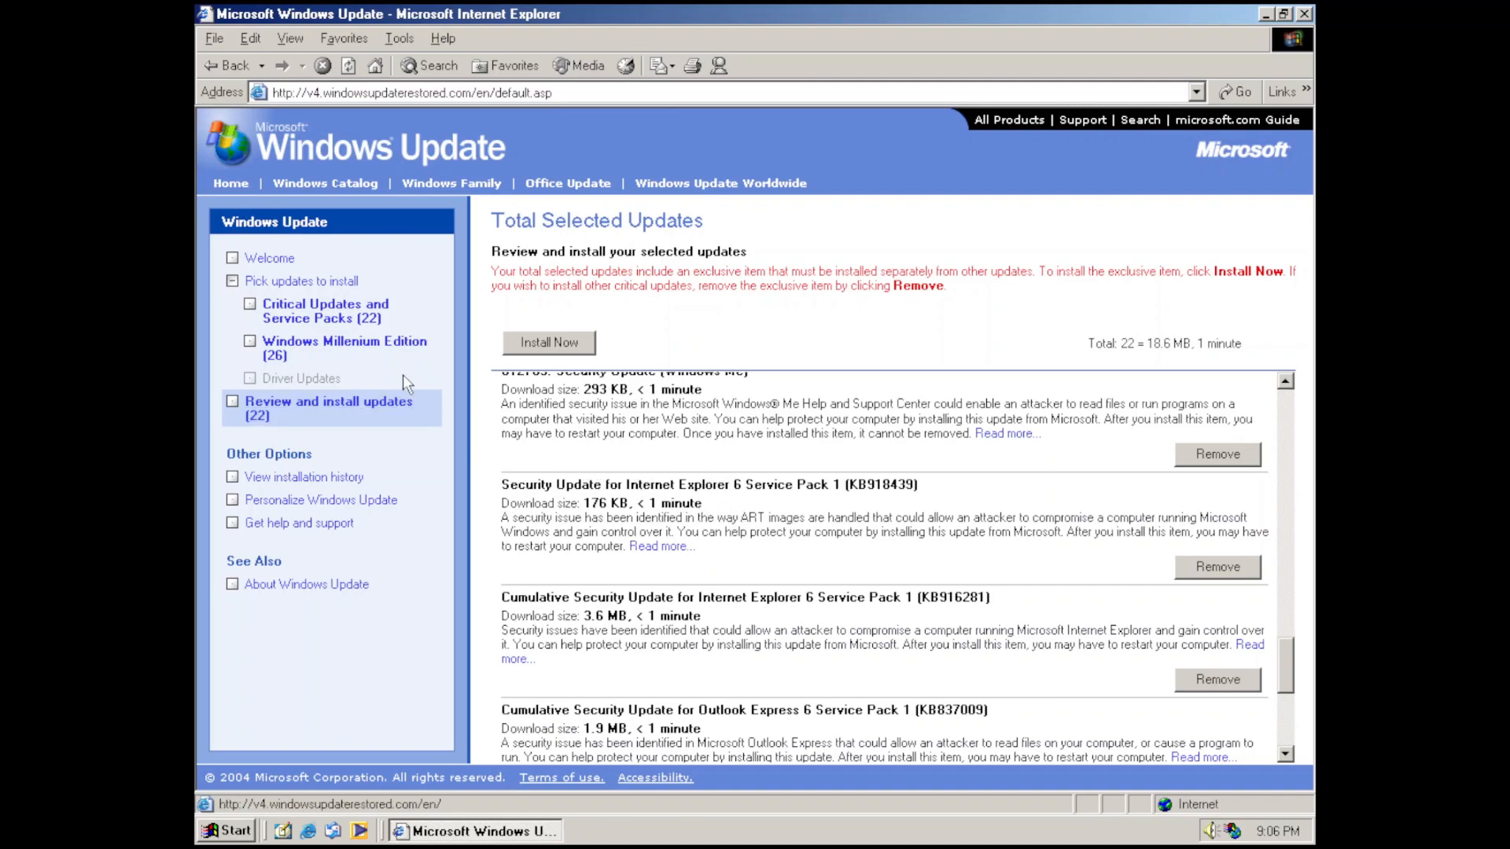
Browse Windows Millennium Edition updates, then remove the Windows Me System Restore Update, leaving 21 updates.
click(343, 348)
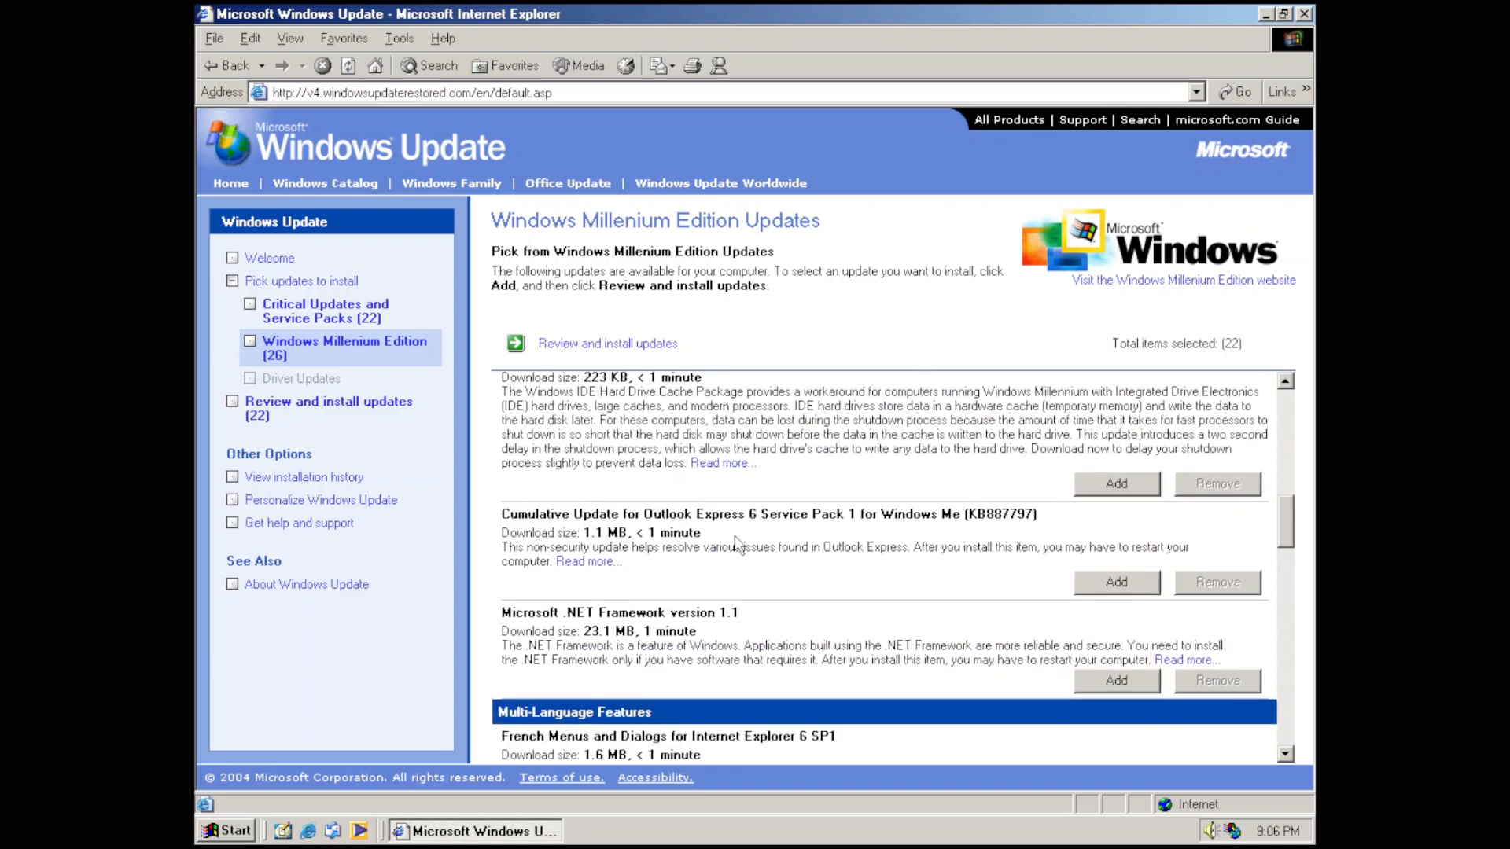
scroll(down, 3)
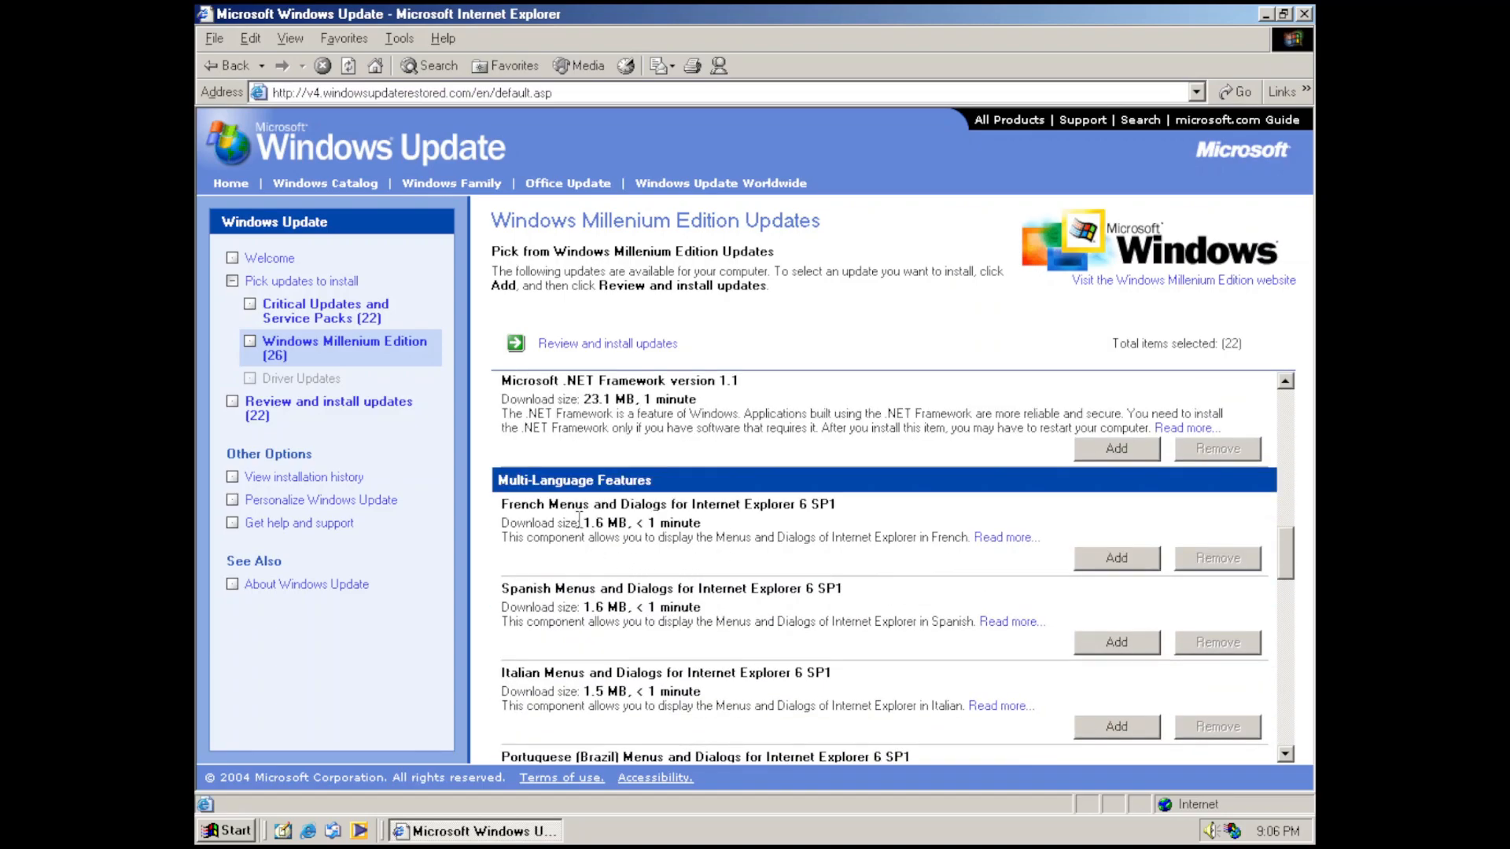
mouse_move(537, 520)
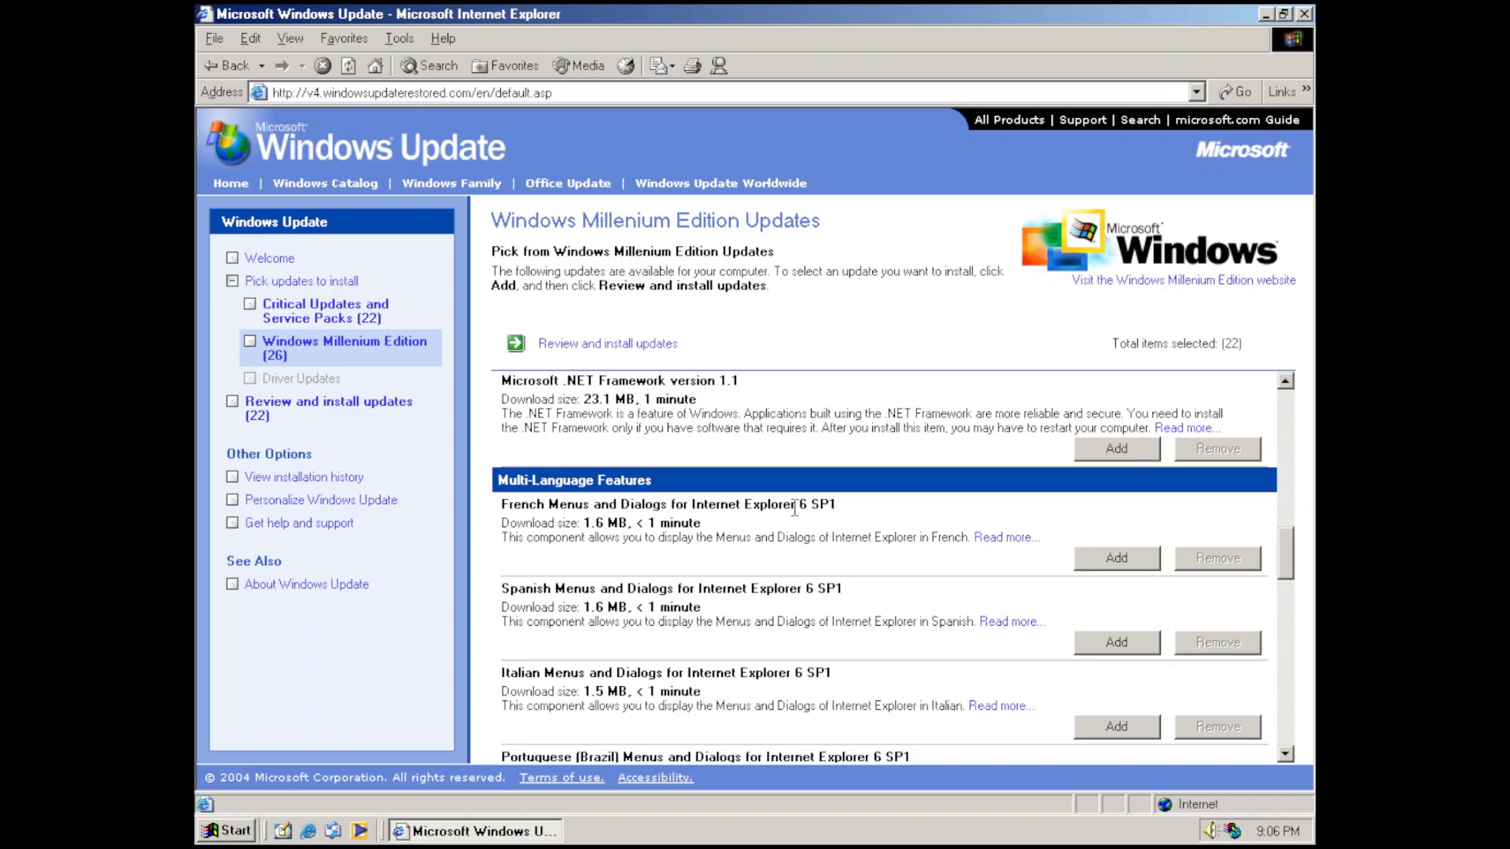
scroll(down, 3)
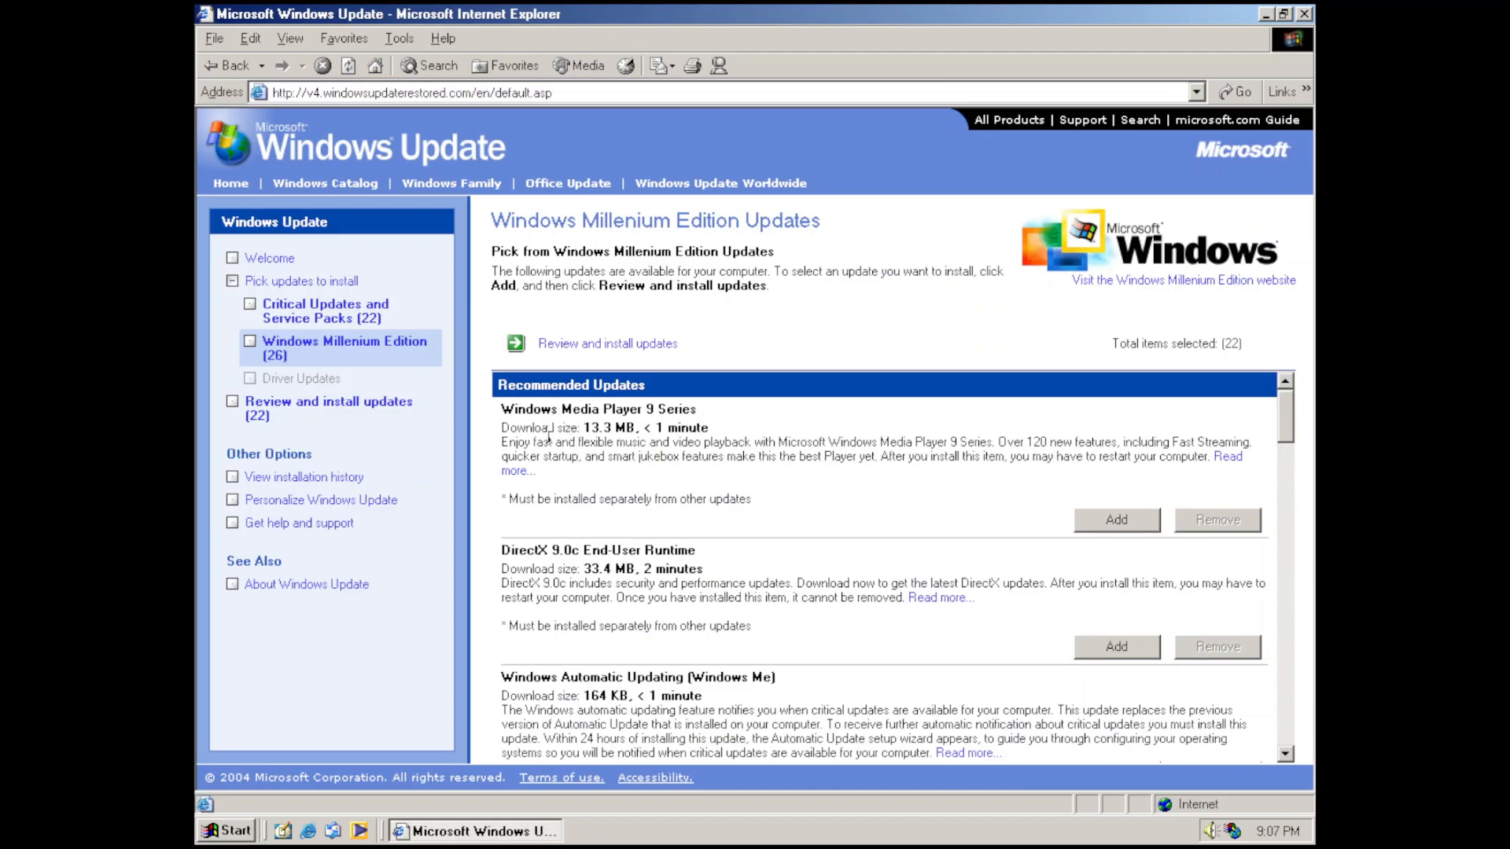
scroll(down, 3)
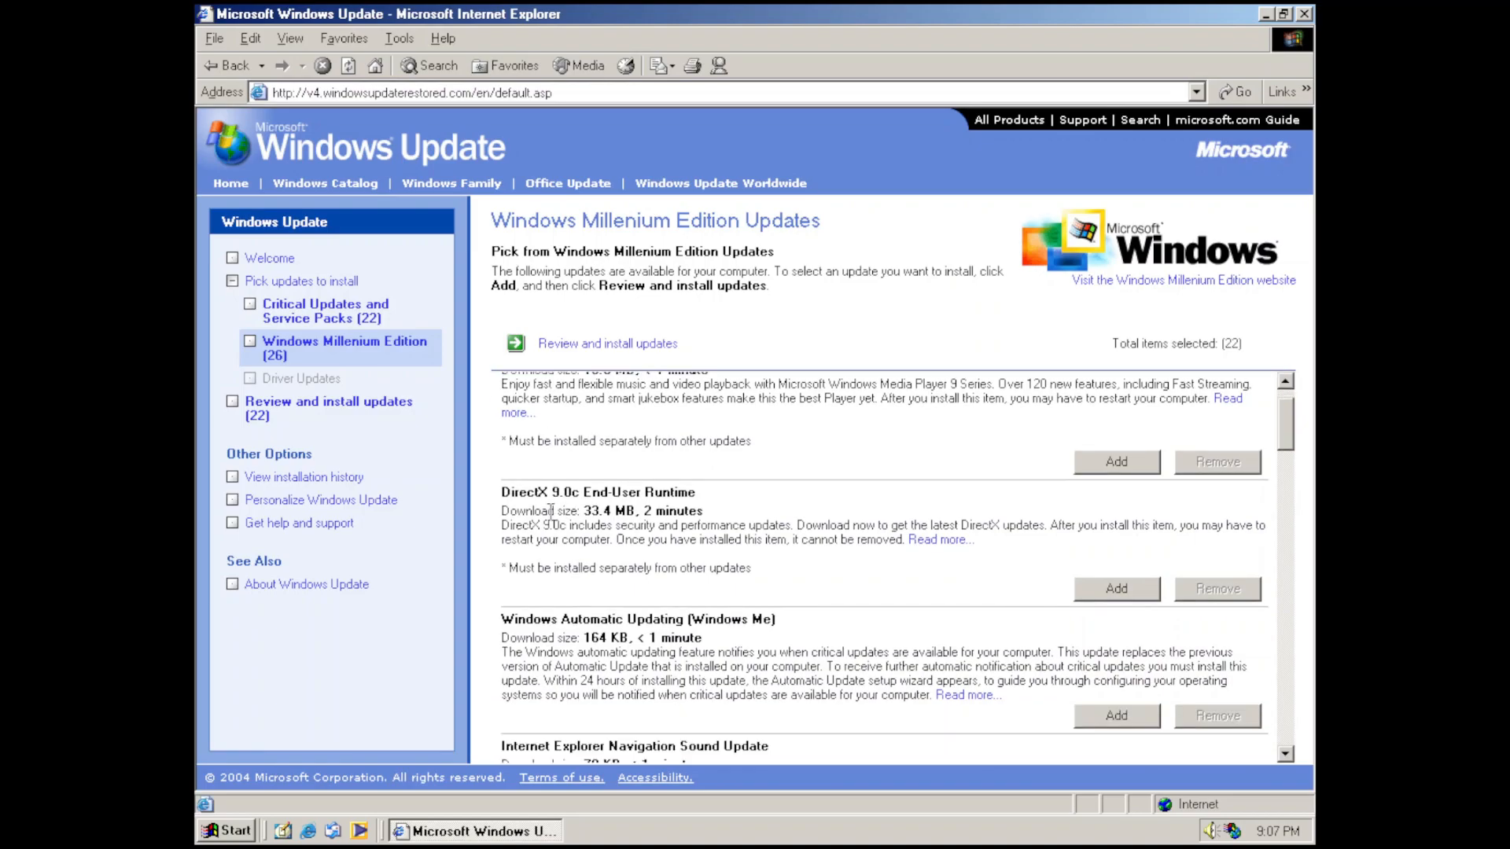
scroll(down, 3)
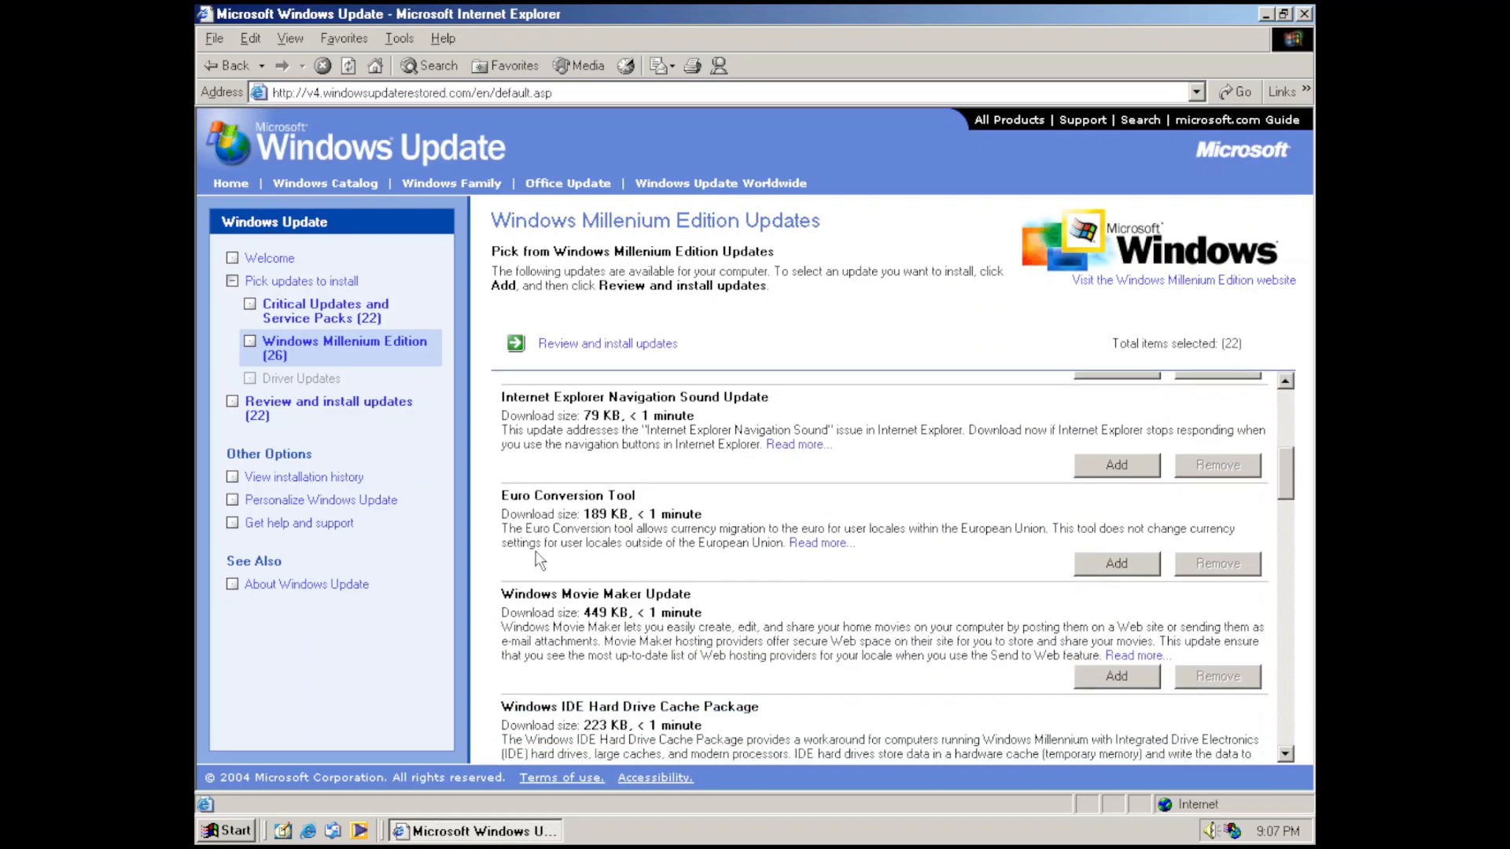
scroll(down, 3)
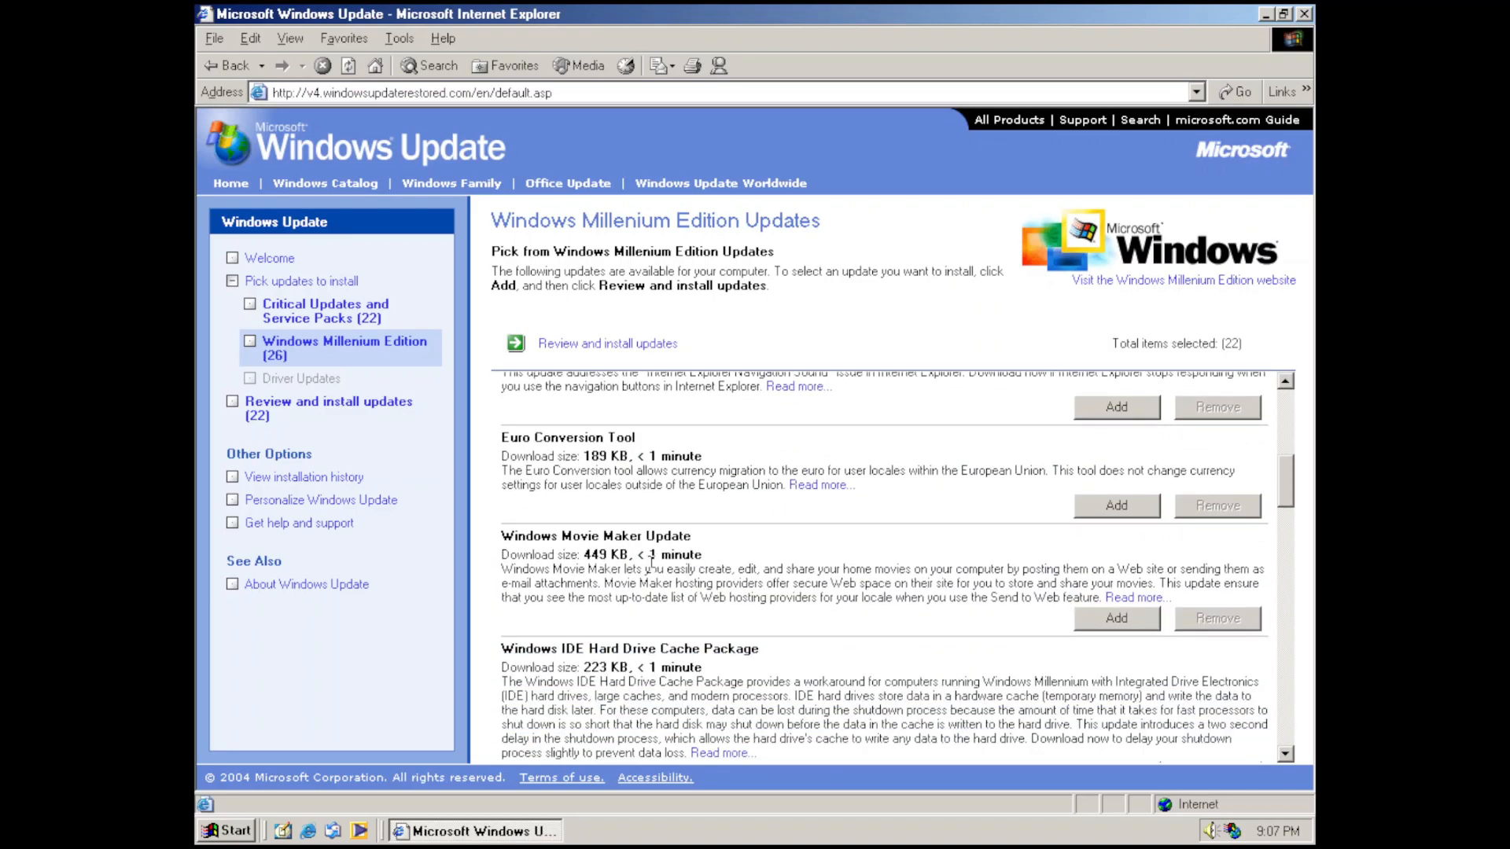
scroll(down, 3)
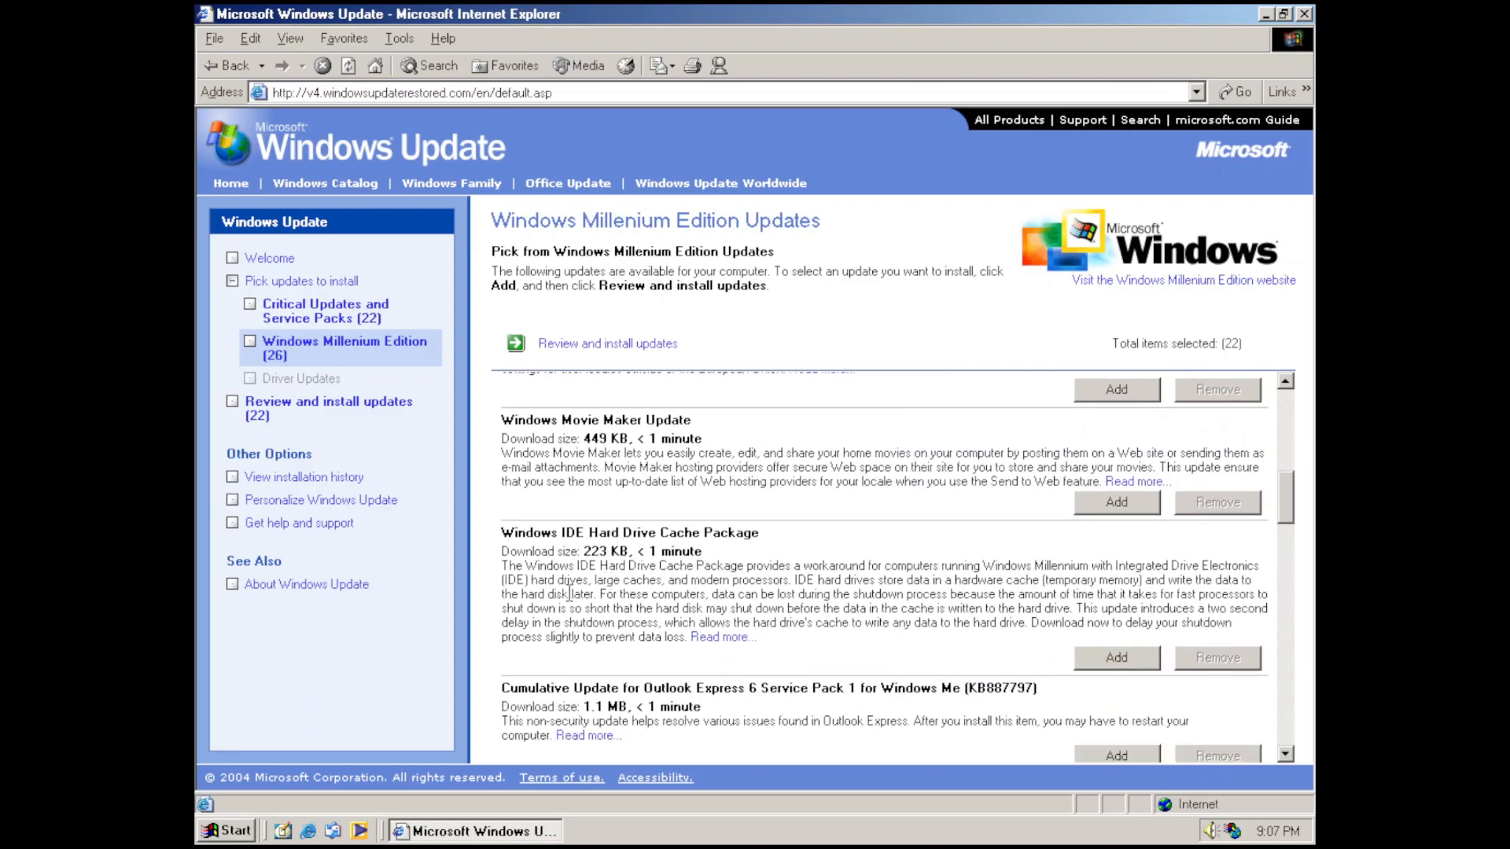
scroll(down, 3)
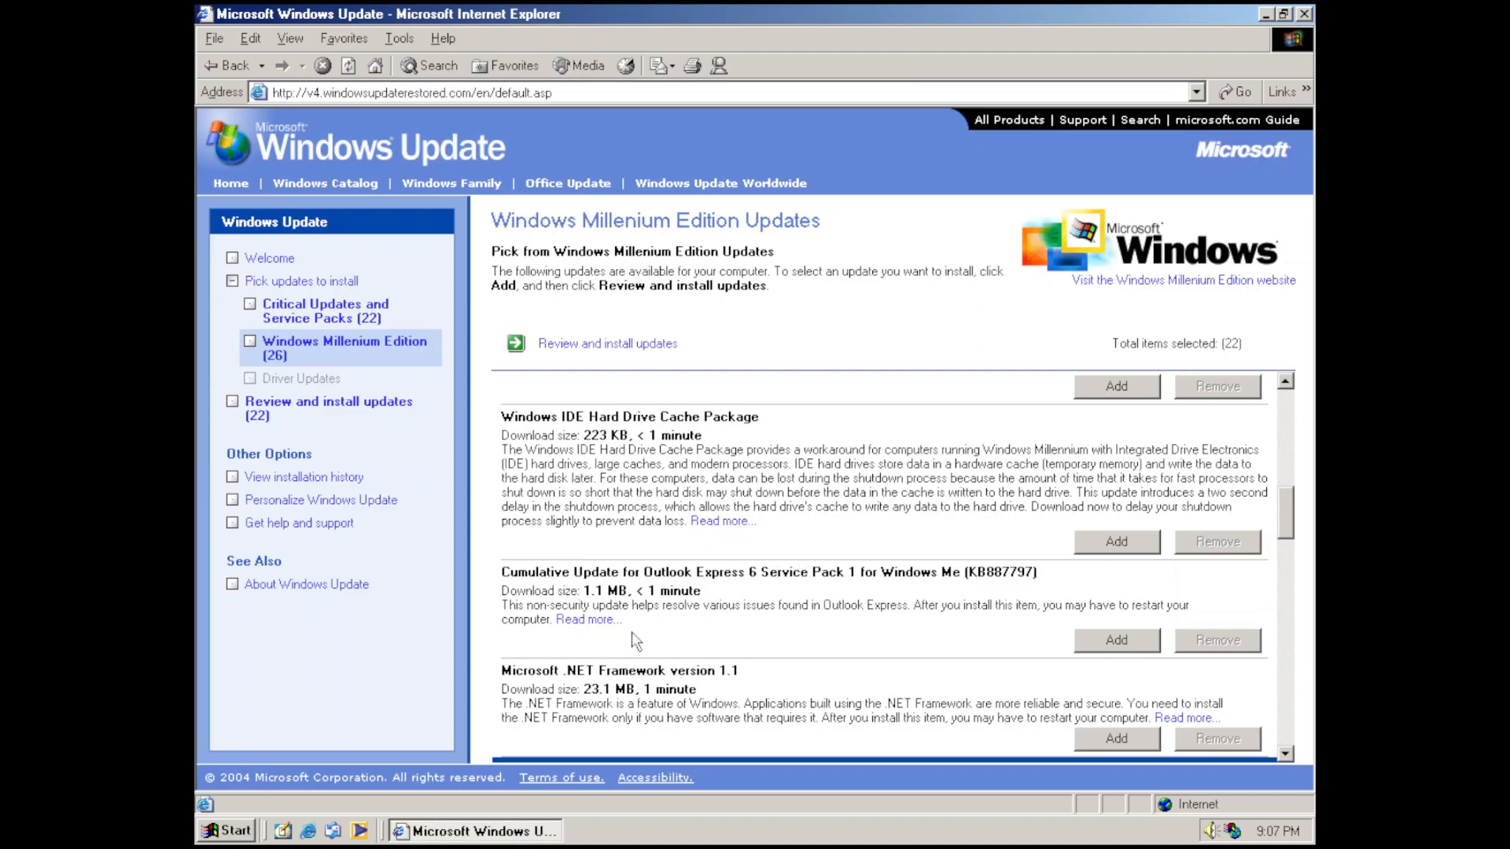
scroll(down, 3)
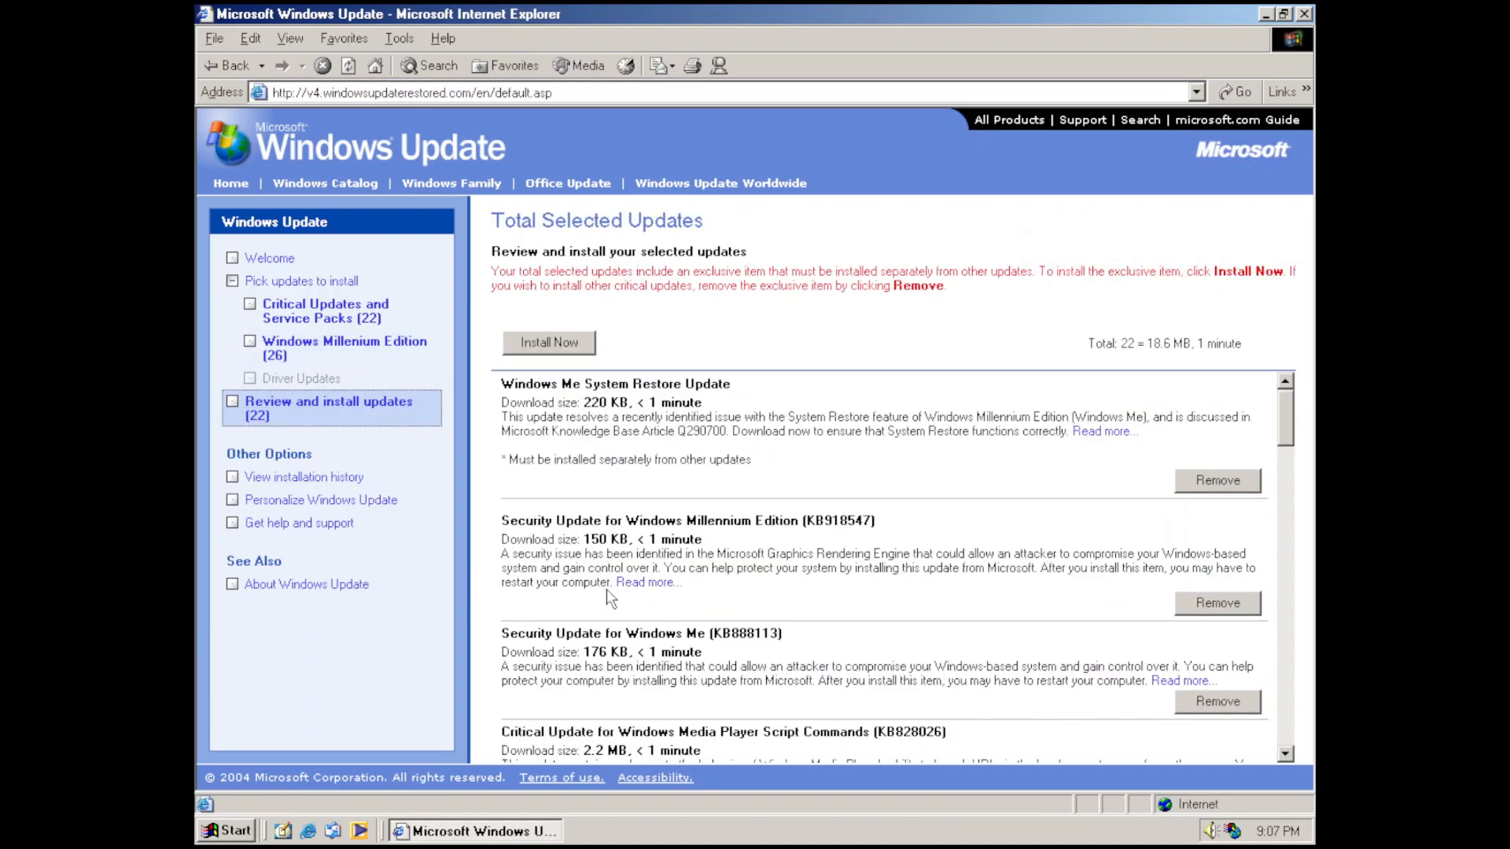
mouse_move(520, 480)
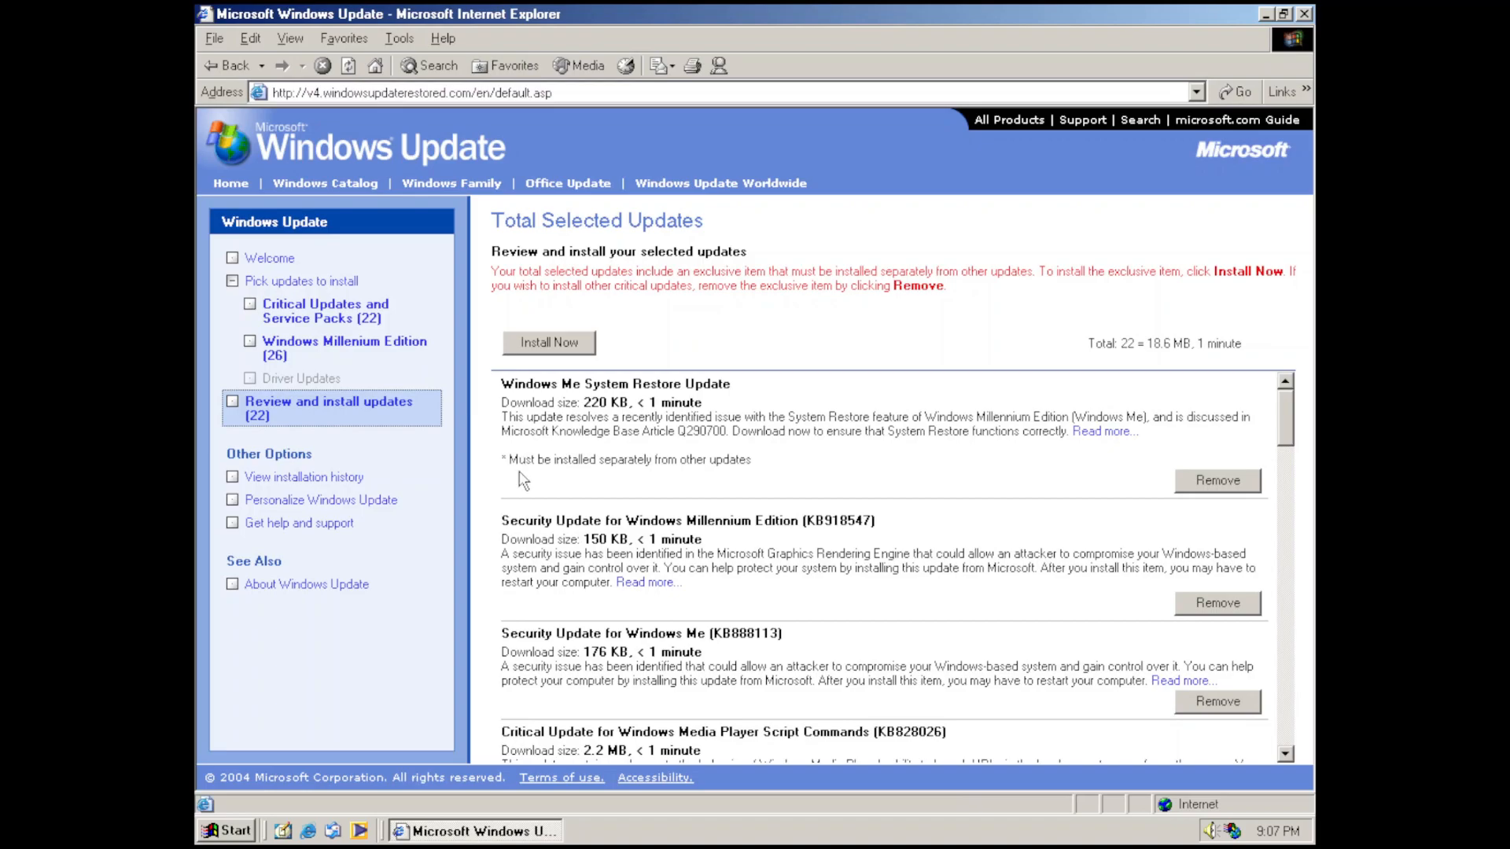
mouse_move(1016, 484)
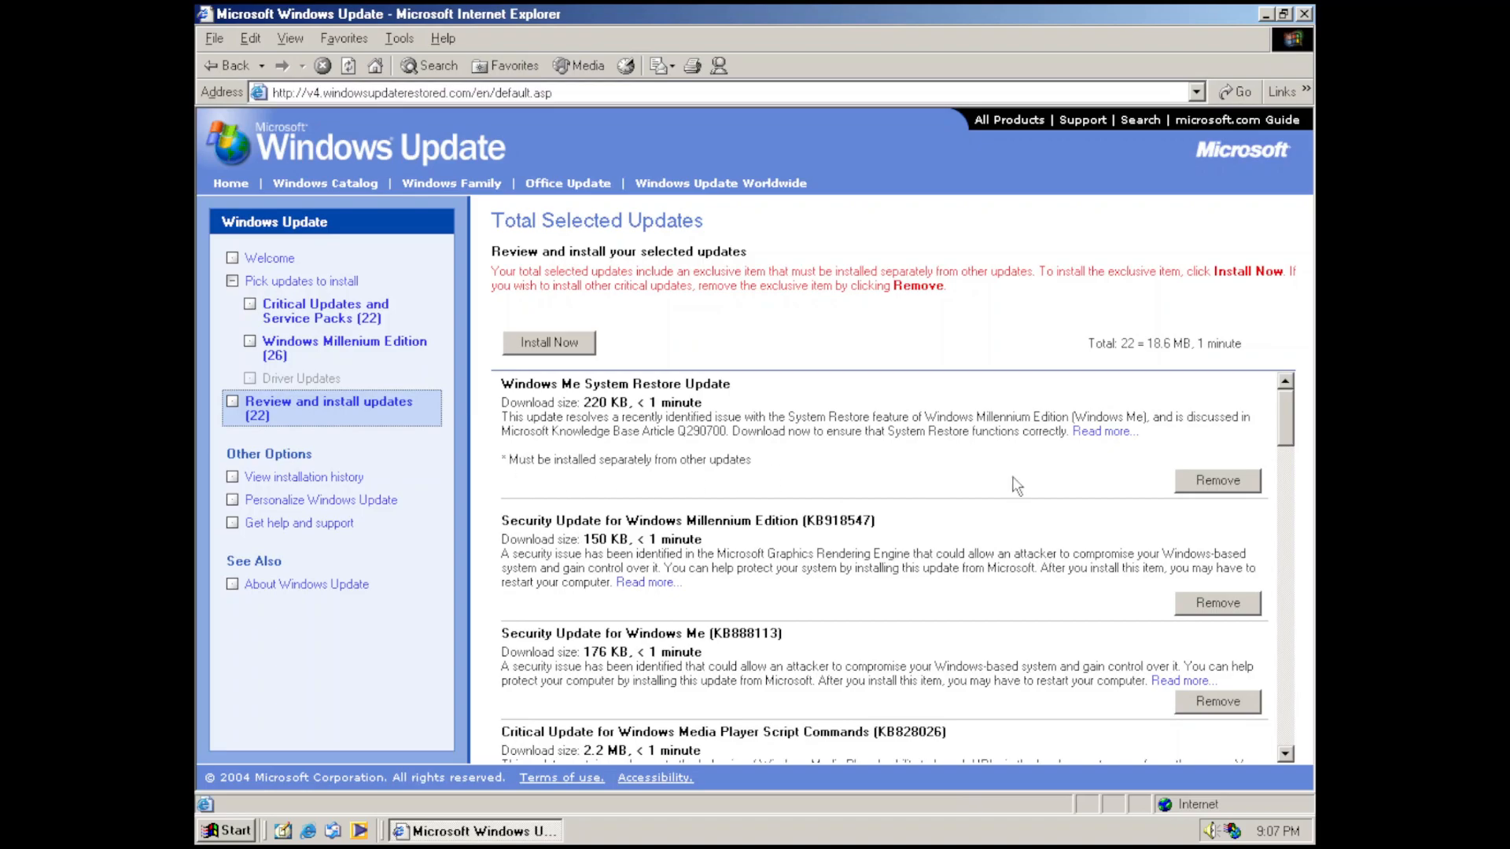
click(1216, 481)
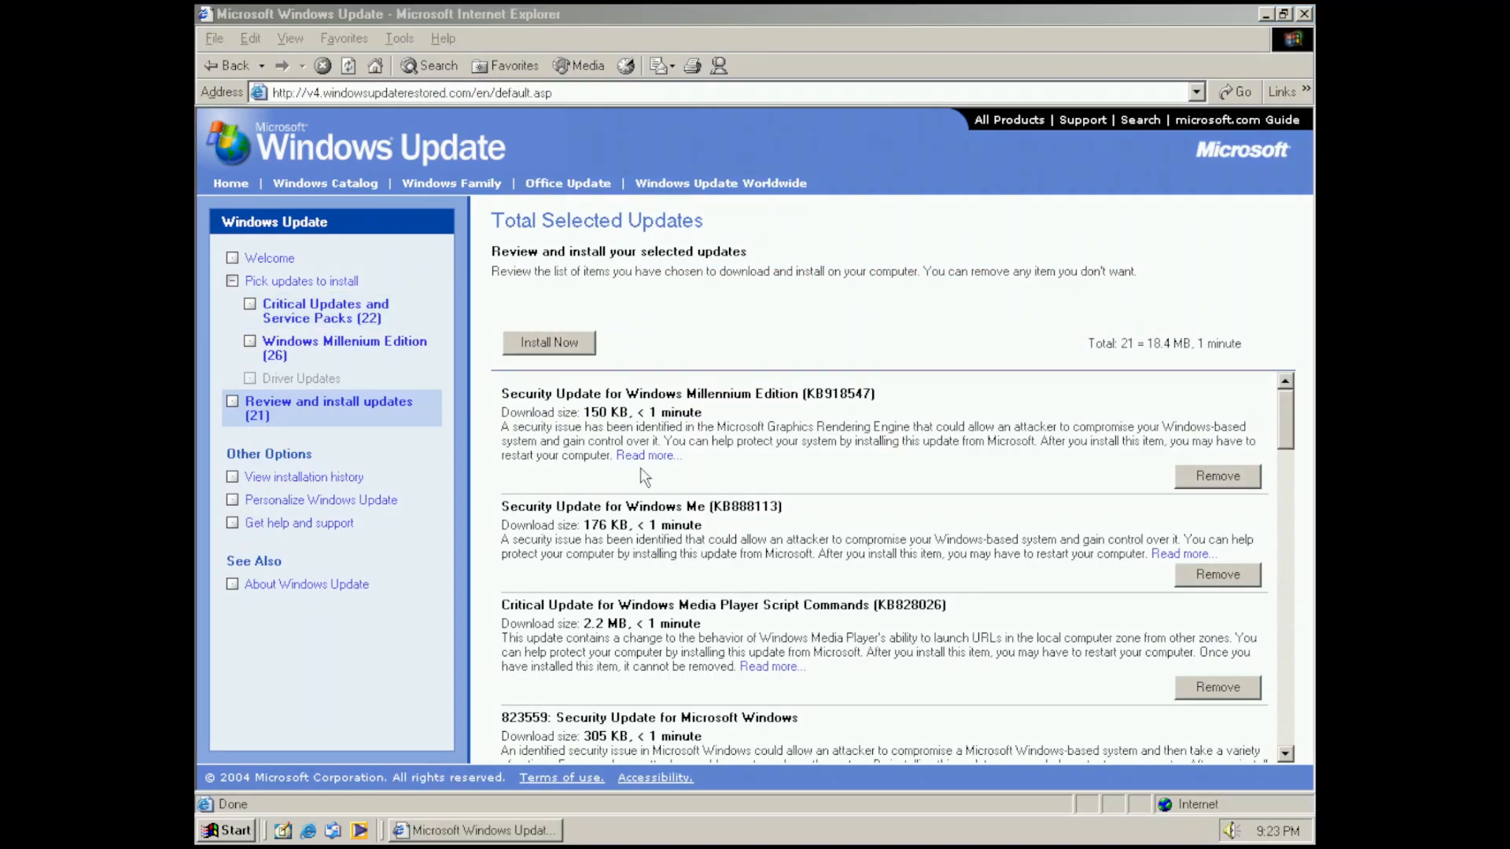
Install the 21 selected updates and accept restarting the computer.
click(548, 342)
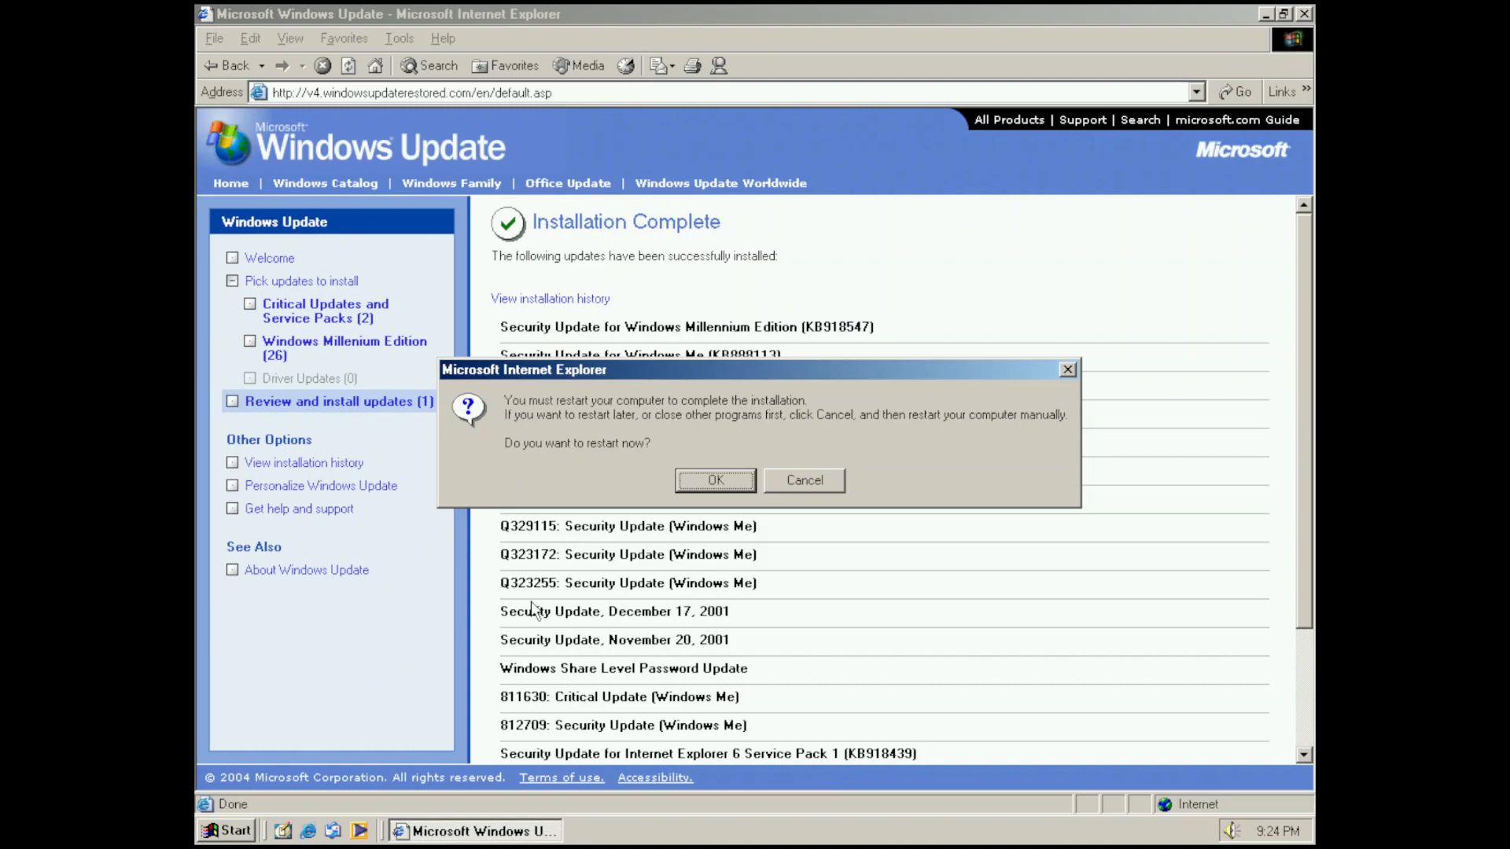
click(715, 479)
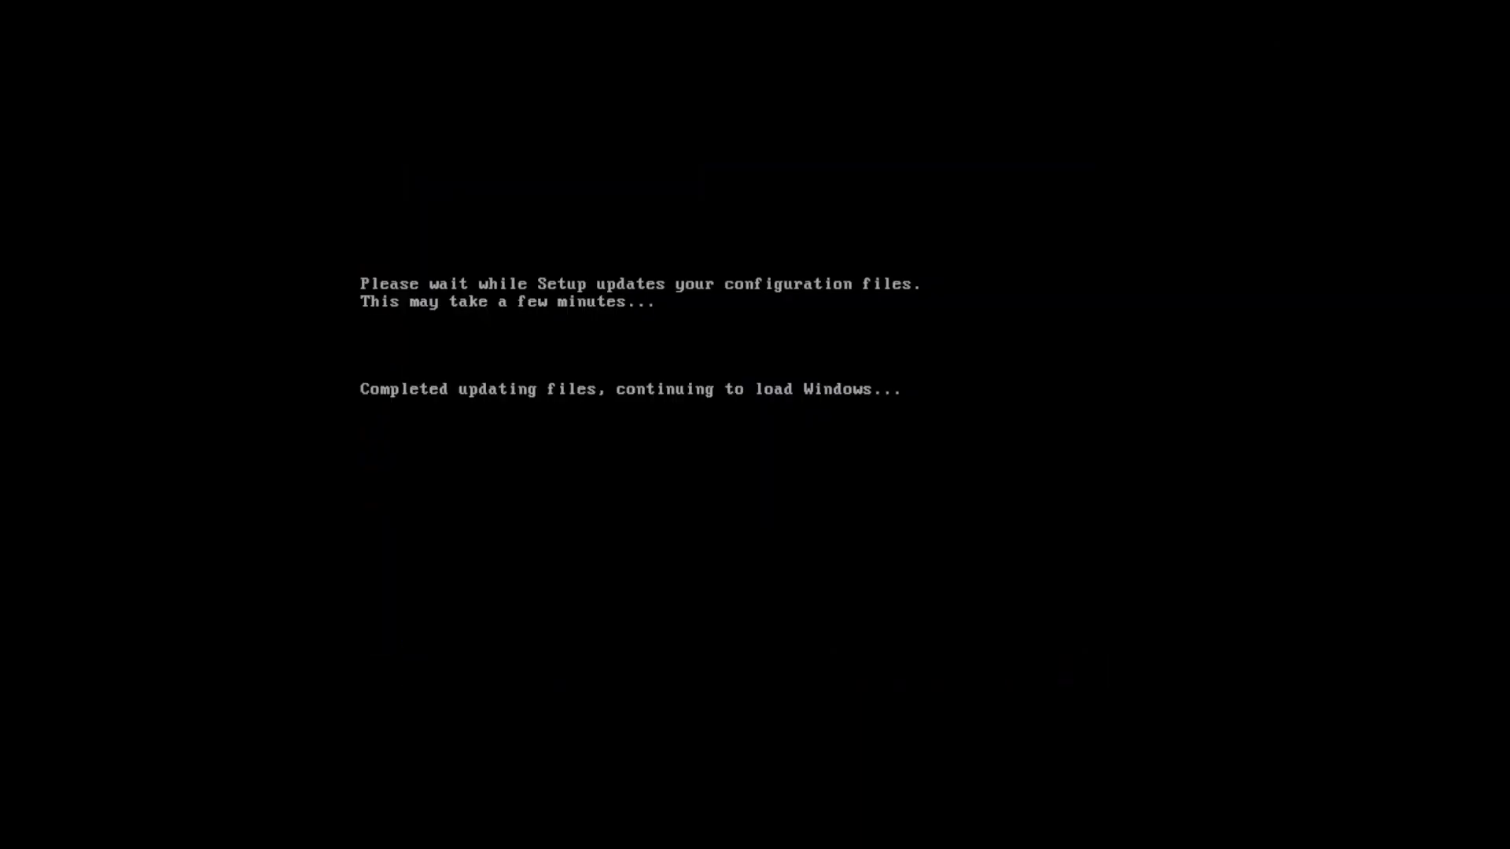